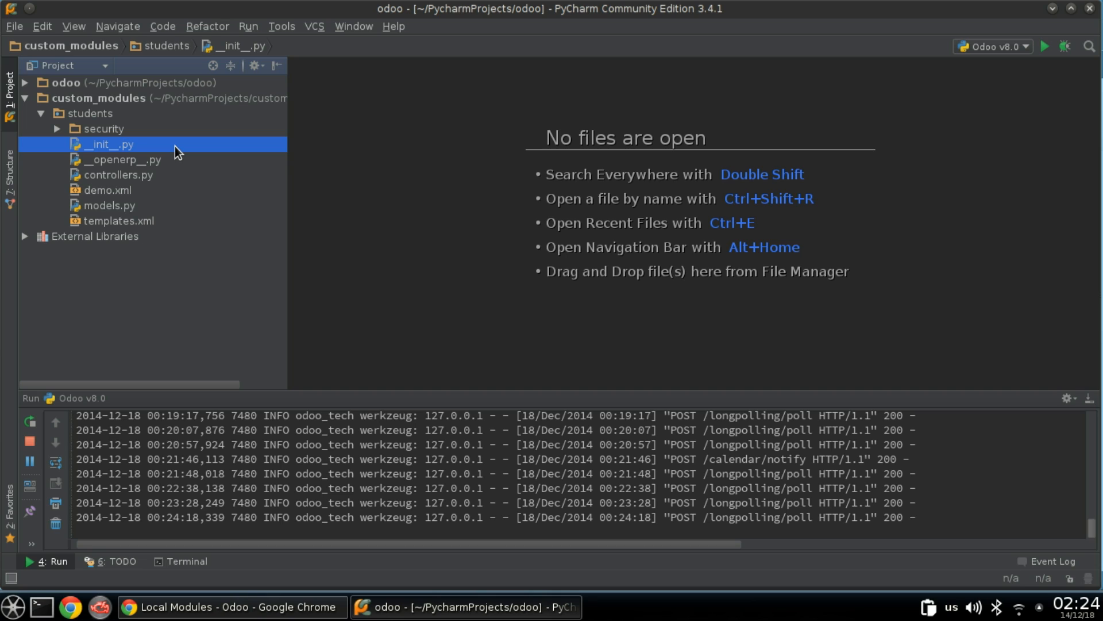
Review the students module's __init__.py imports alongside its controllers.py and models.py files
double_click(109, 145)
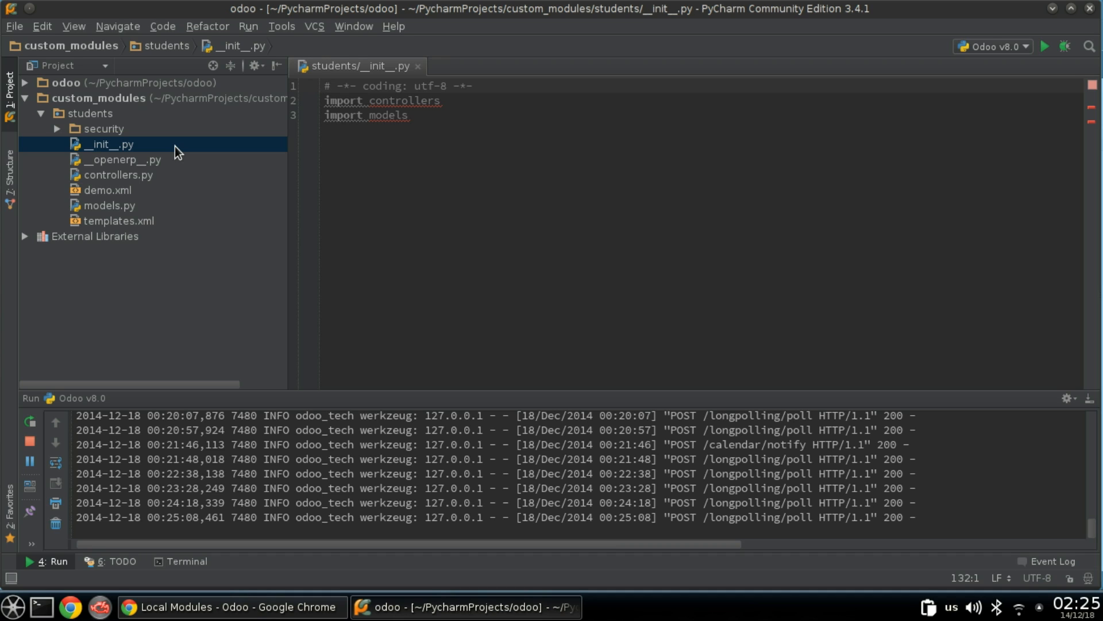
mouse_move(352, 127)
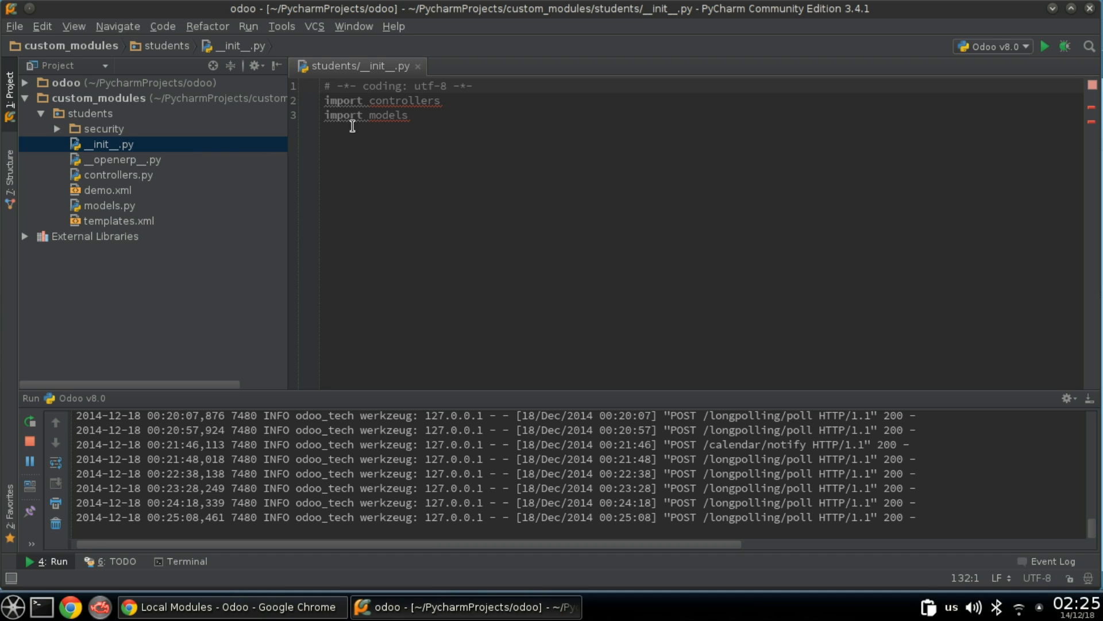
double_click(342, 100)
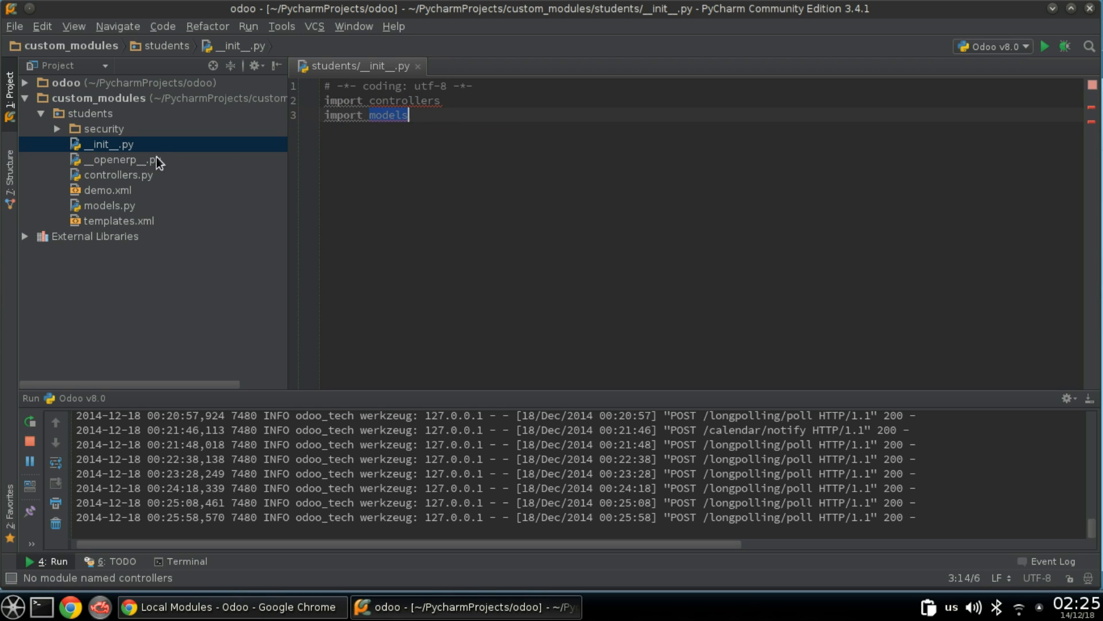
click(118, 174)
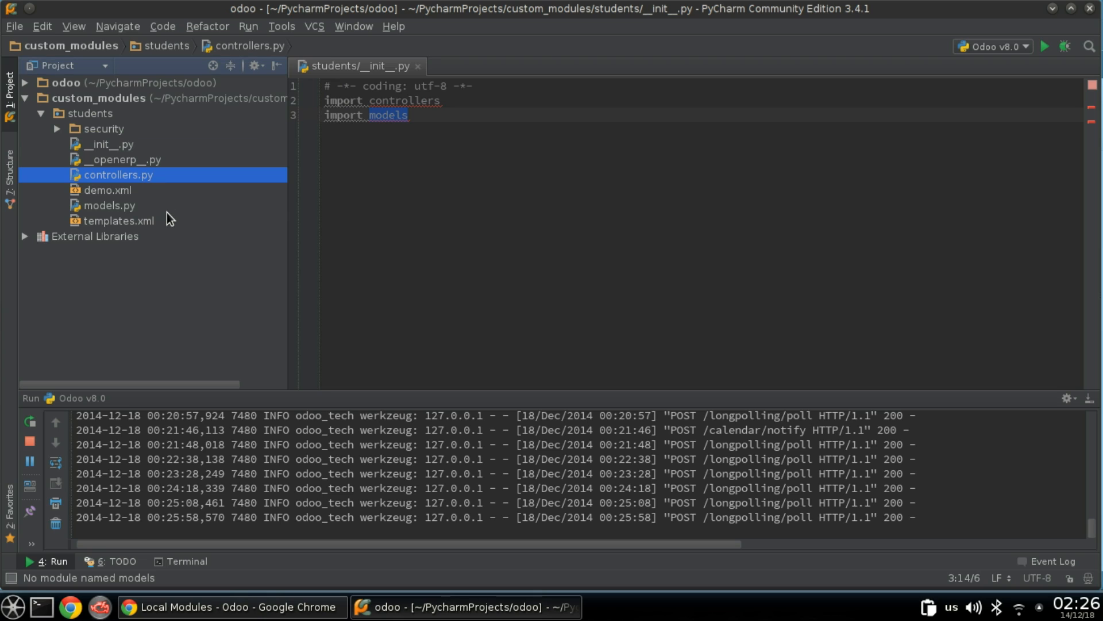
click(110, 205)
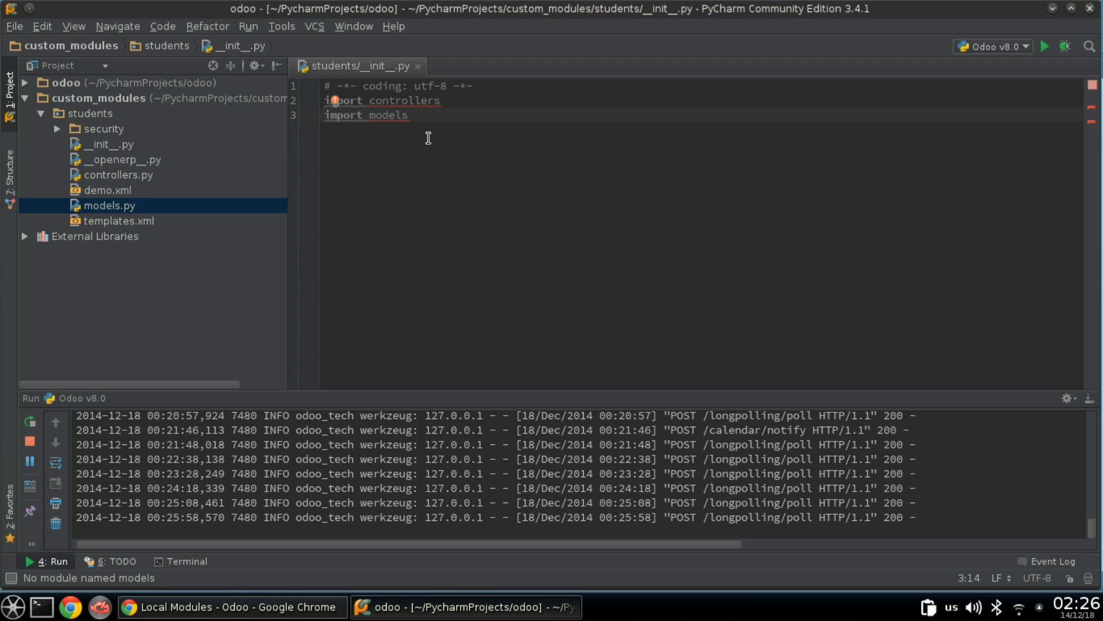
double_click(390, 115)
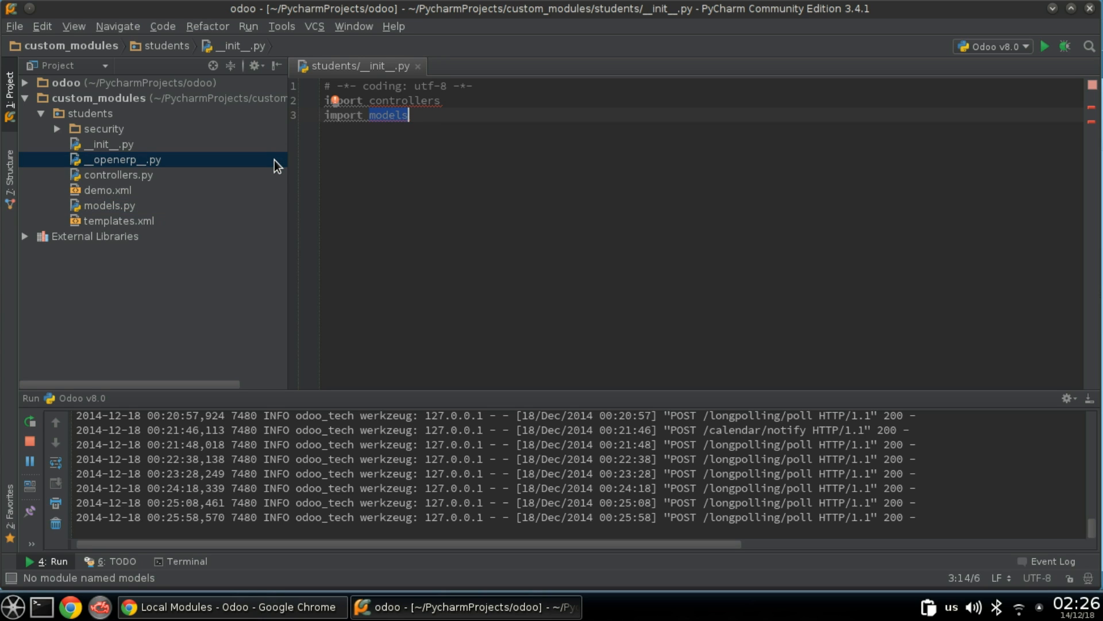
Review the __openerp__.py manifest's description, author, website and category entries
double_click(124, 159)
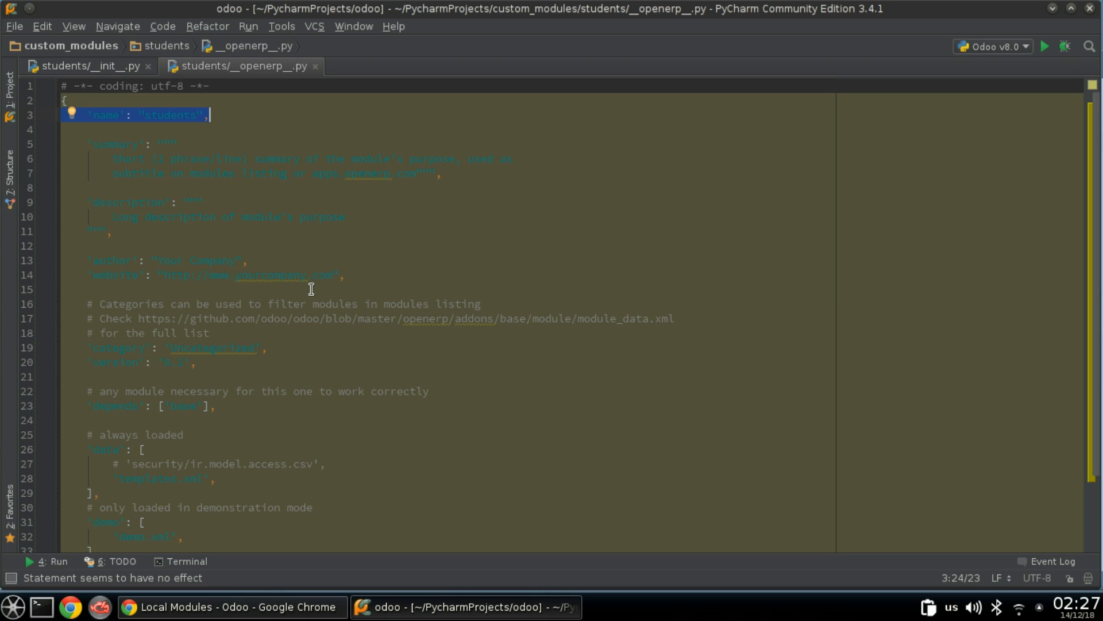
click(177, 144)
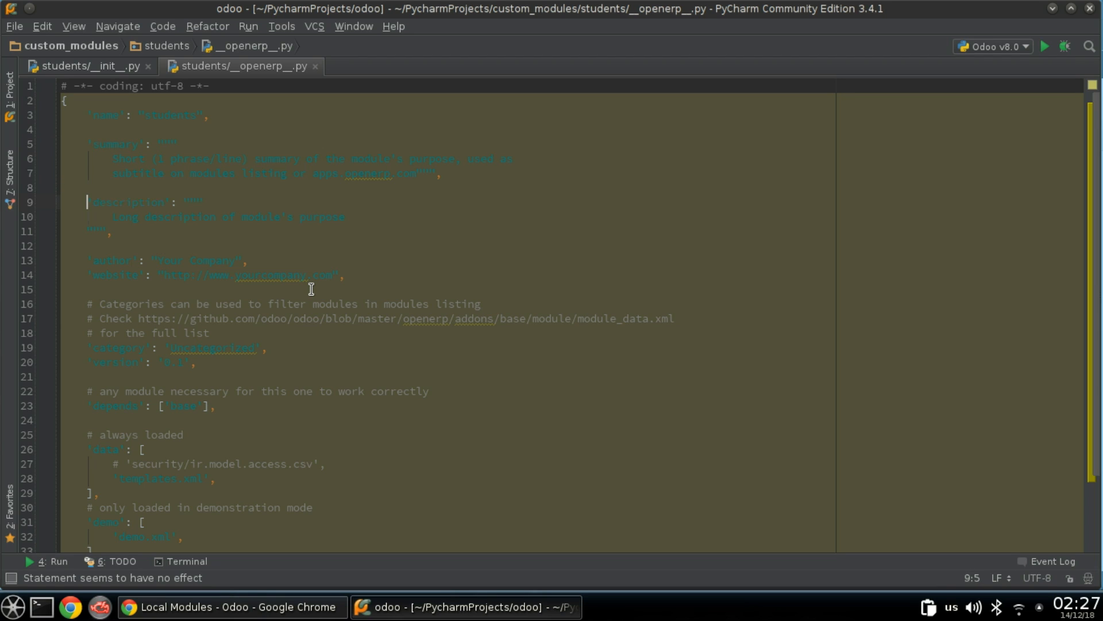
click(203, 260)
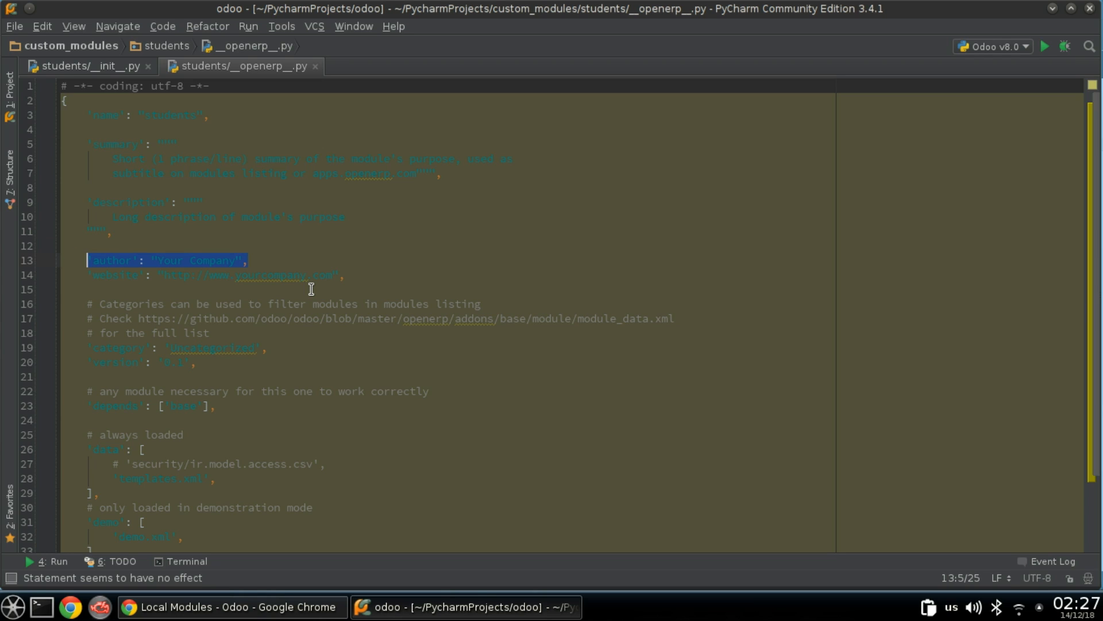
click(87, 274)
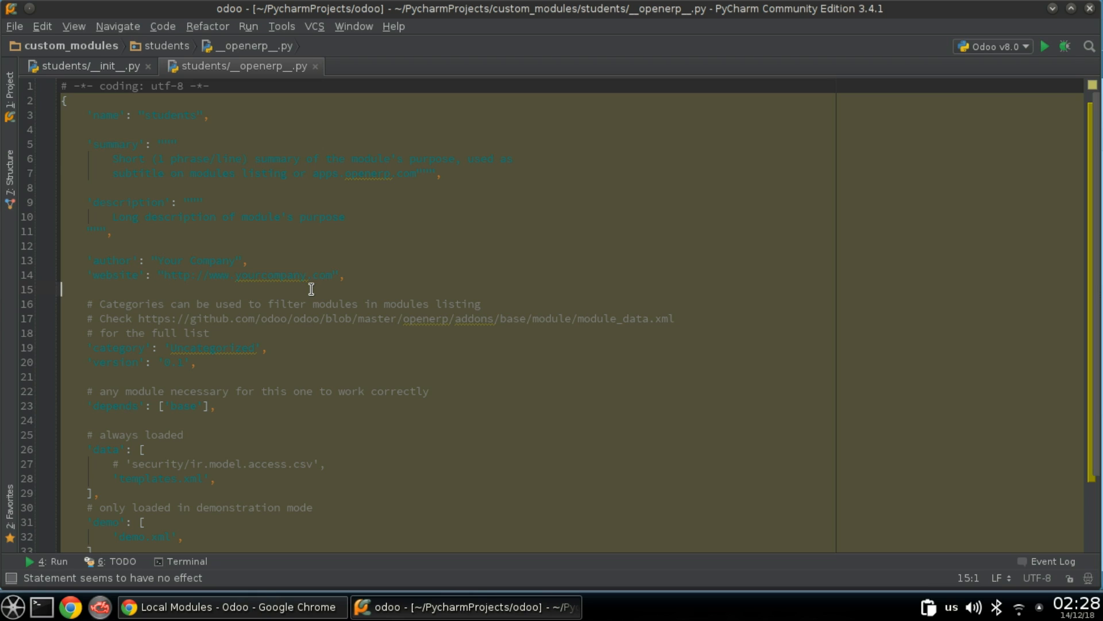
click(265, 347)
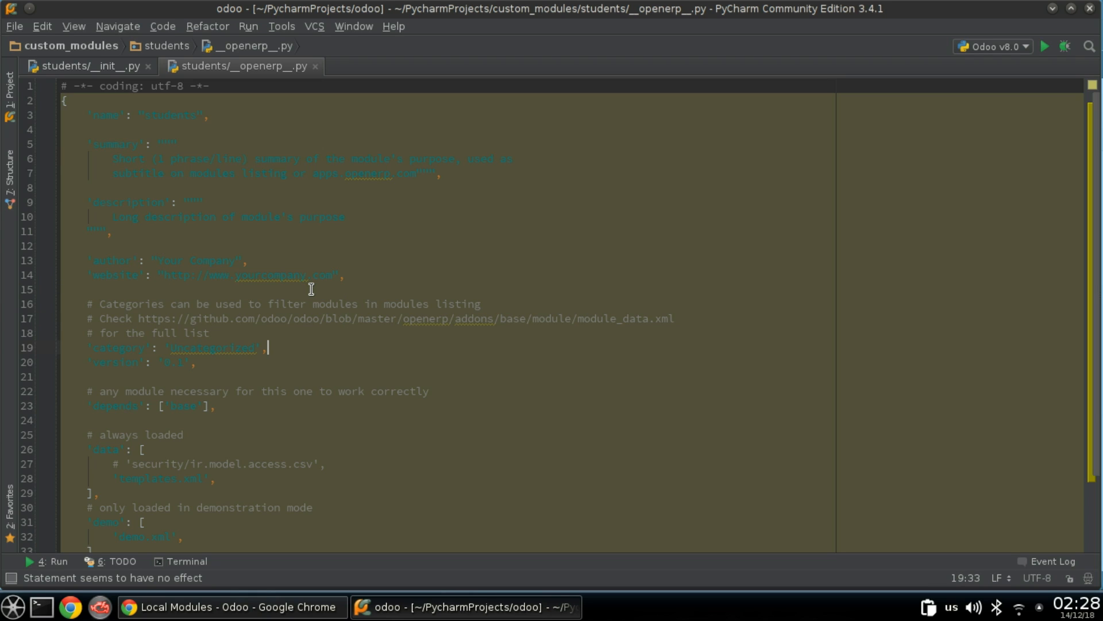
Review the manifest's version, data file list and remaining entries to the end of the file
click(60, 374)
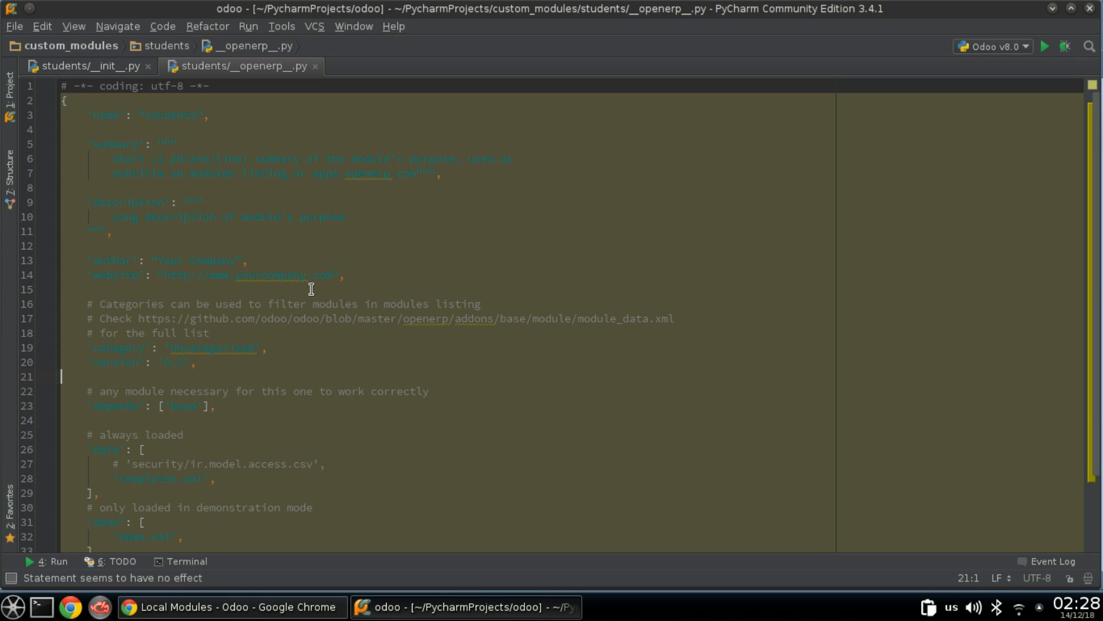
click(89, 406)
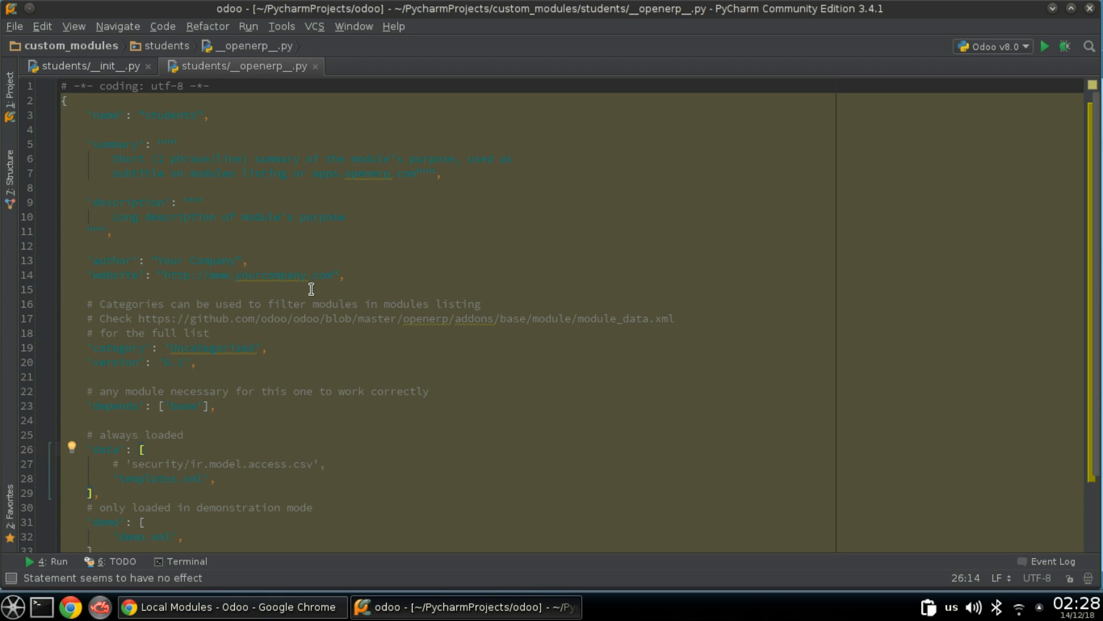
click(218, 463)
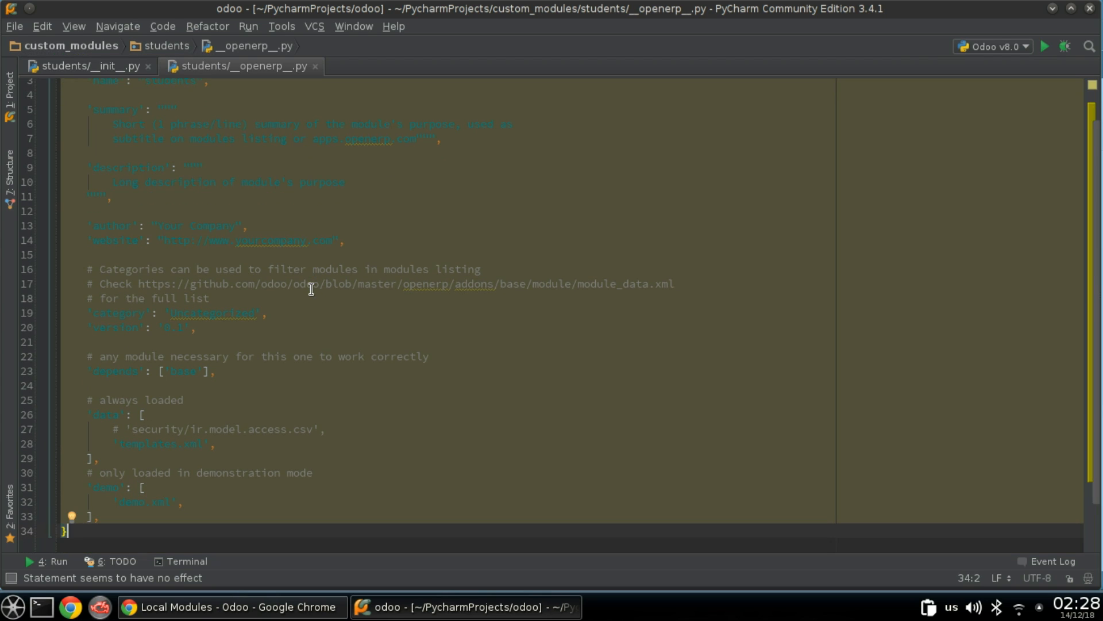
scroll(up, 3)
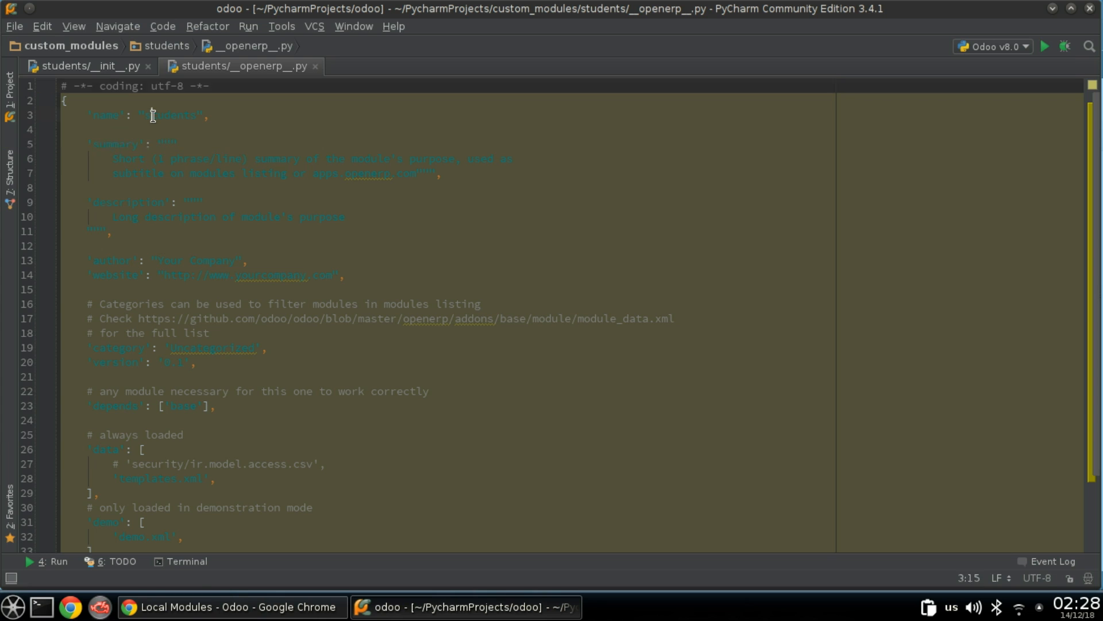
Search local modules for 'stude' and bring up the students module's information form
click(229, 607)
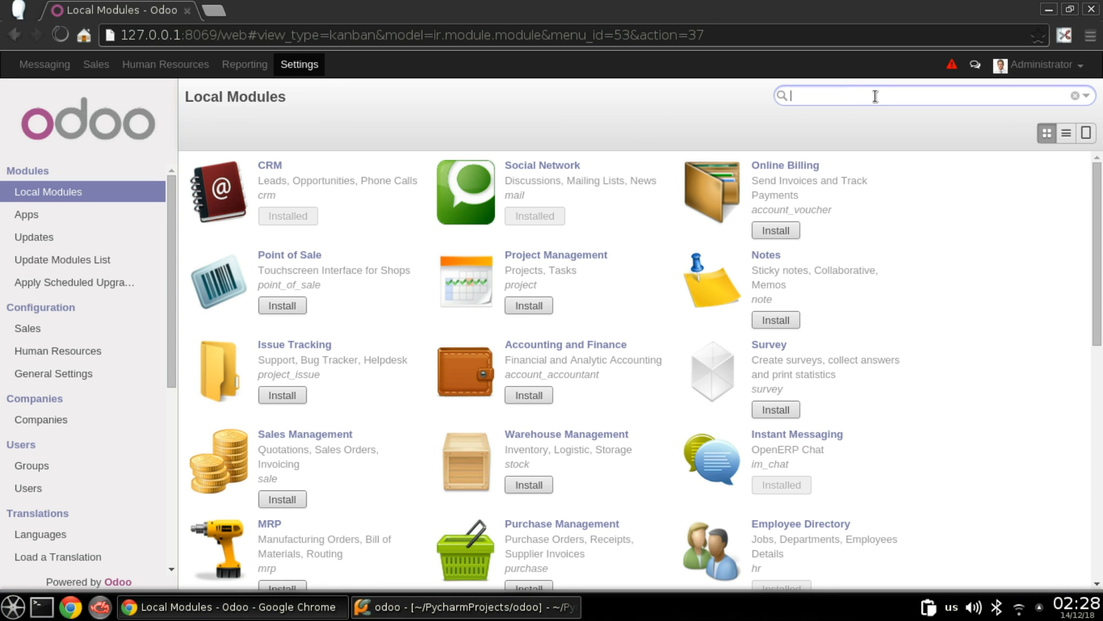
text(studer)
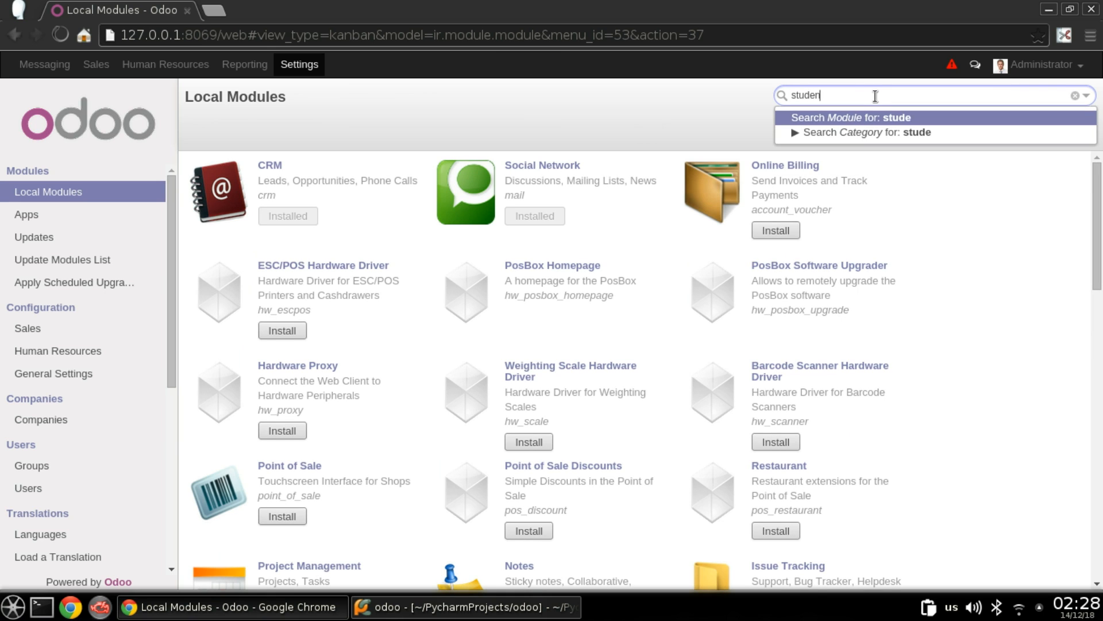
click(849, 117)
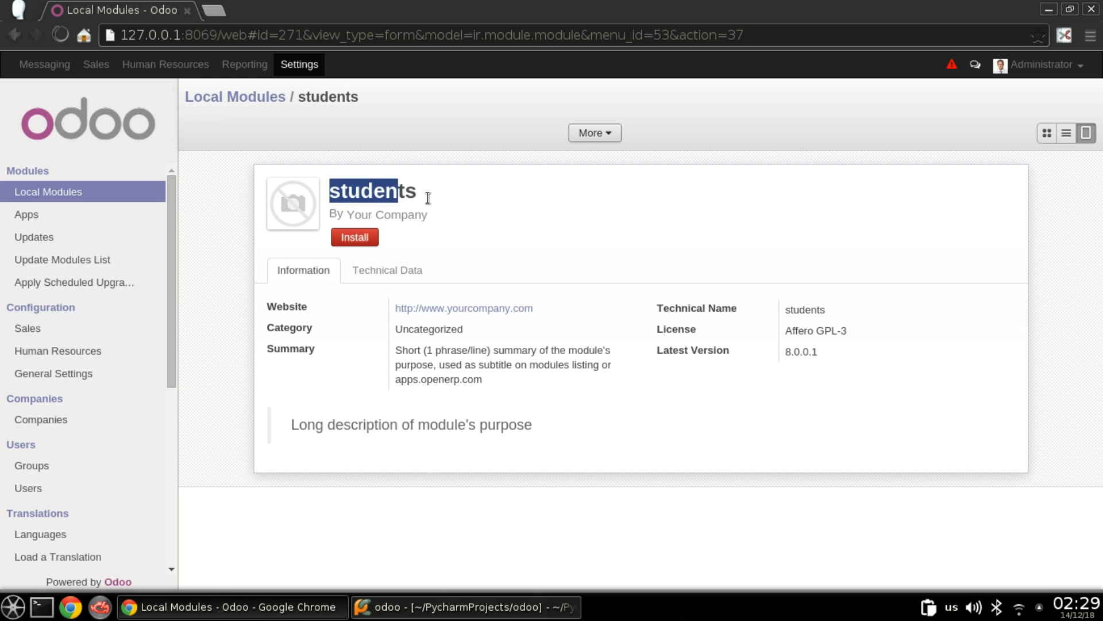
double_click(372, 191)
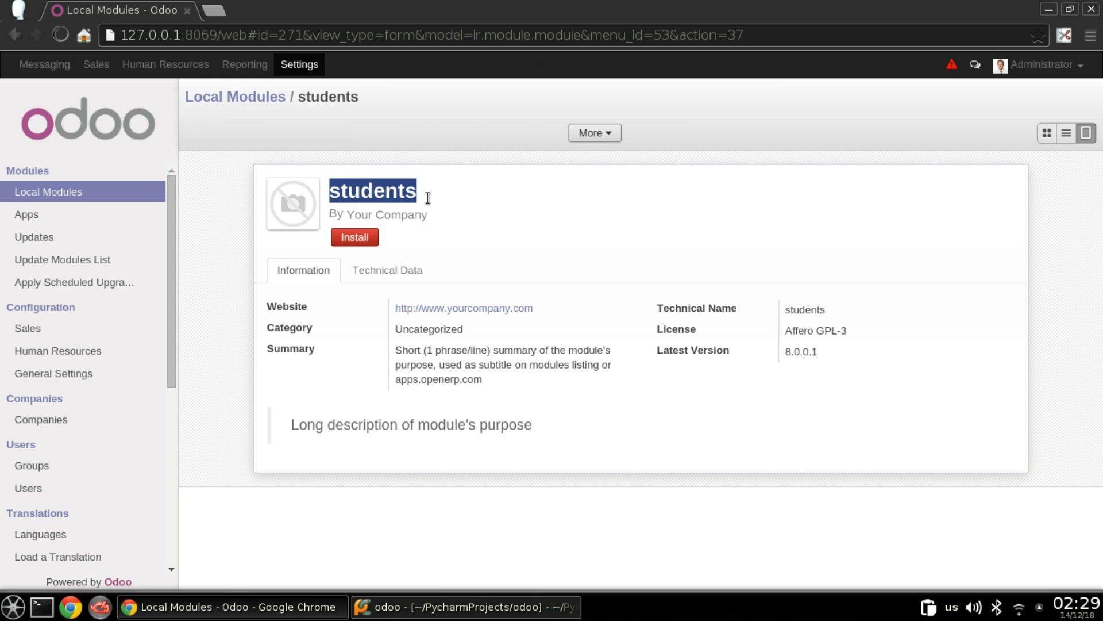
click(465, 607)
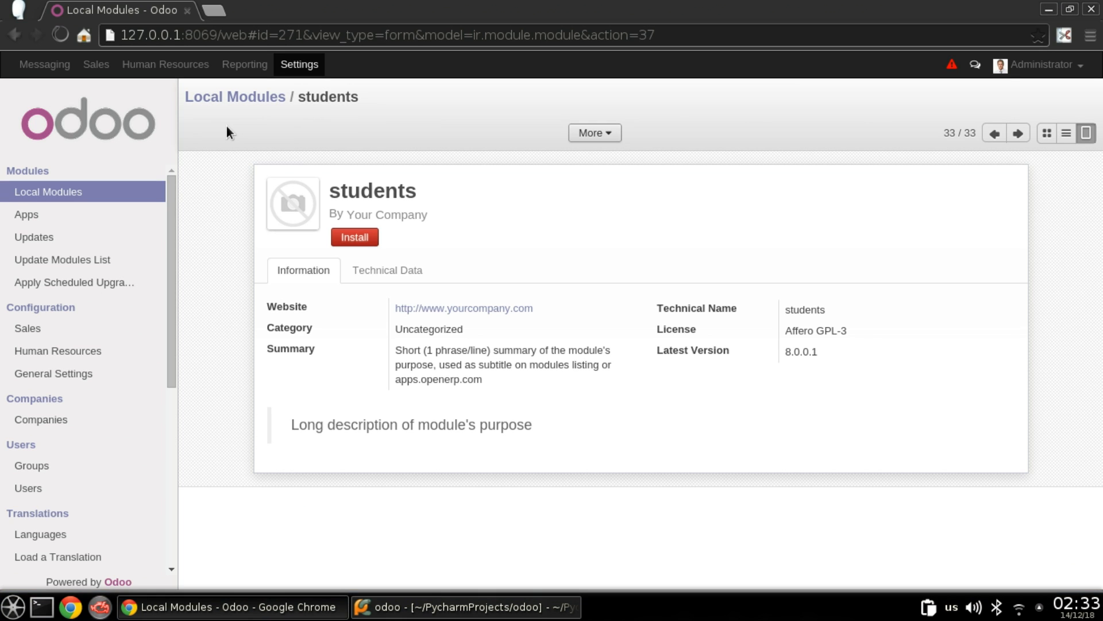
Set the manifest name to 'Students Management System' and restart the Odoo server
click(464, 607)
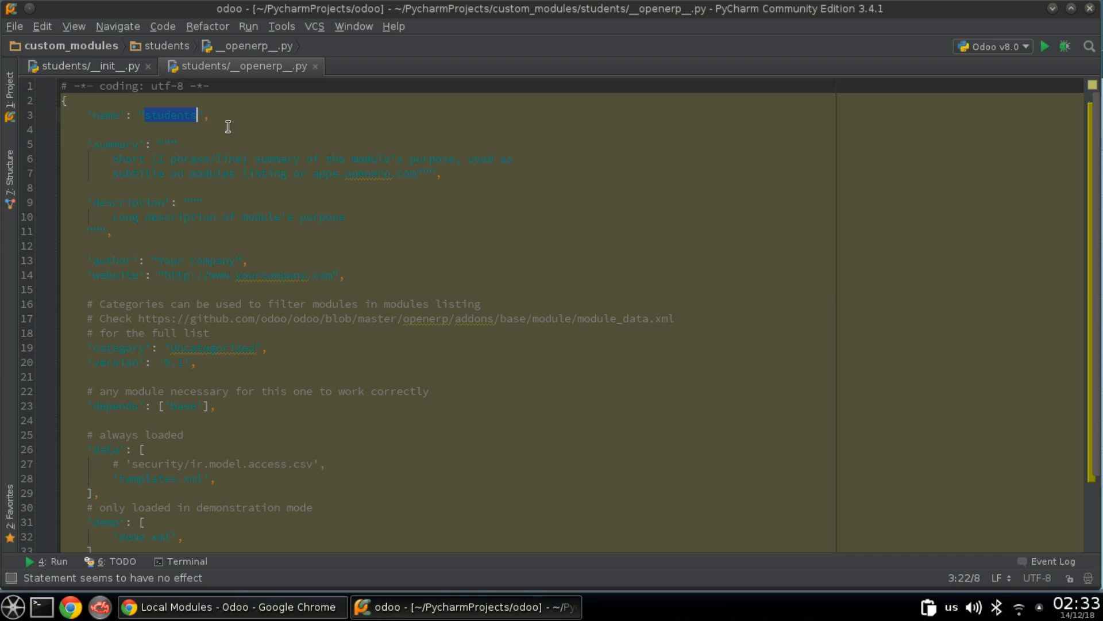
text(St)
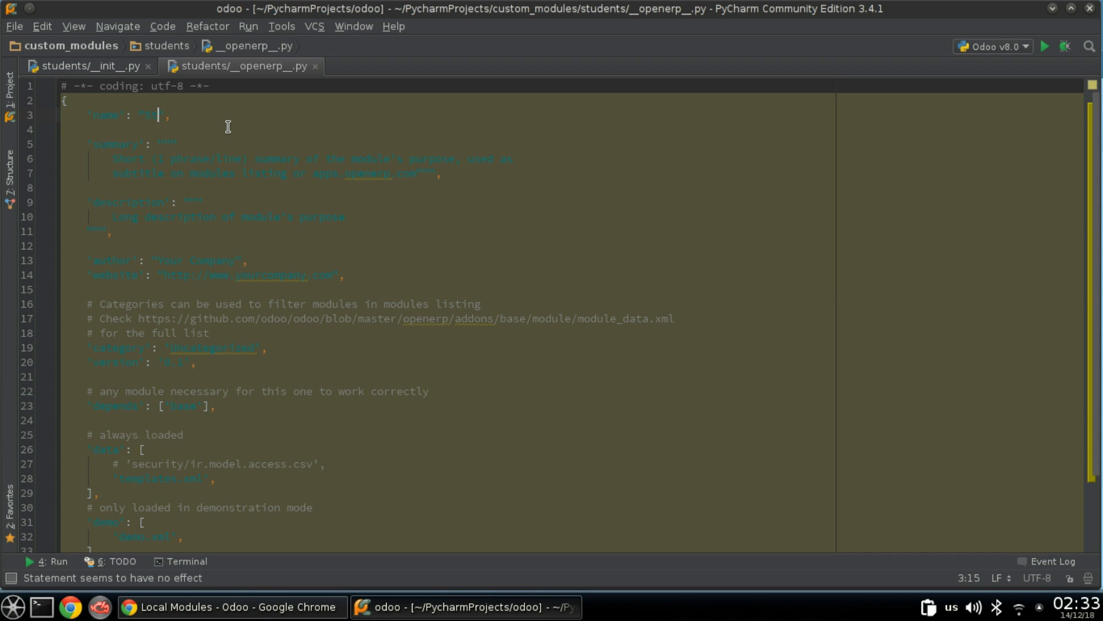
text(udents)
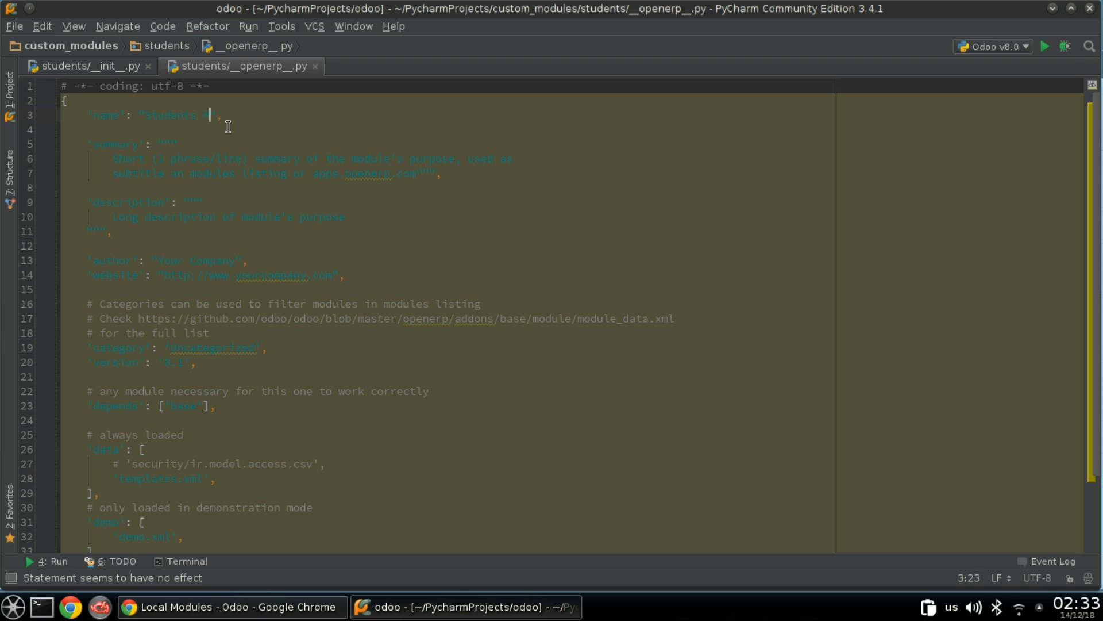
text(Management System)
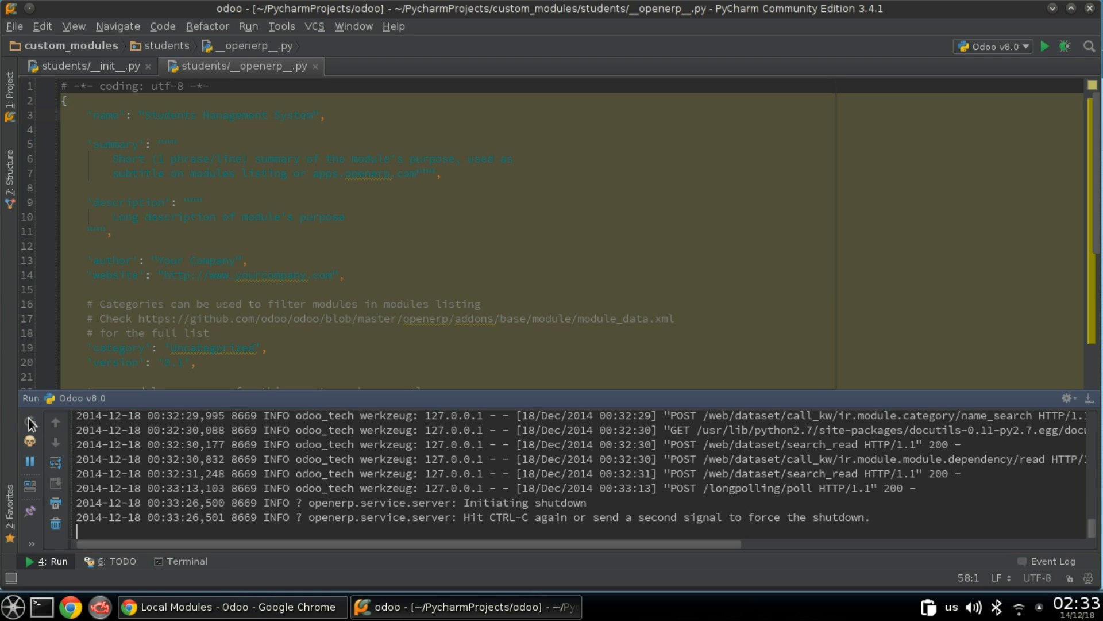
click(30, 421)
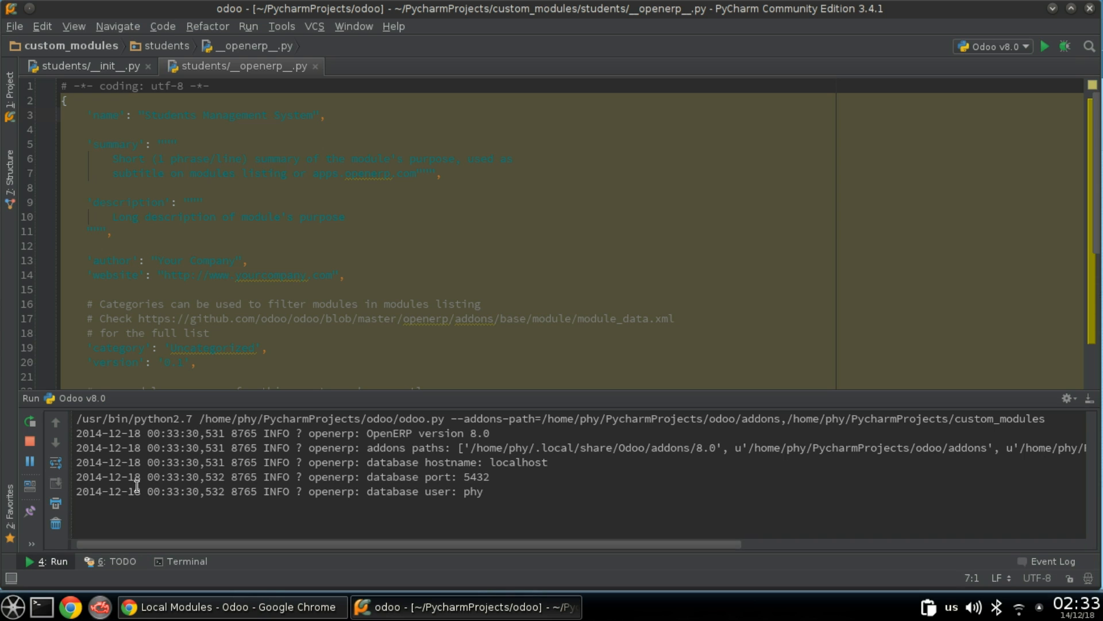
click(226, 607)
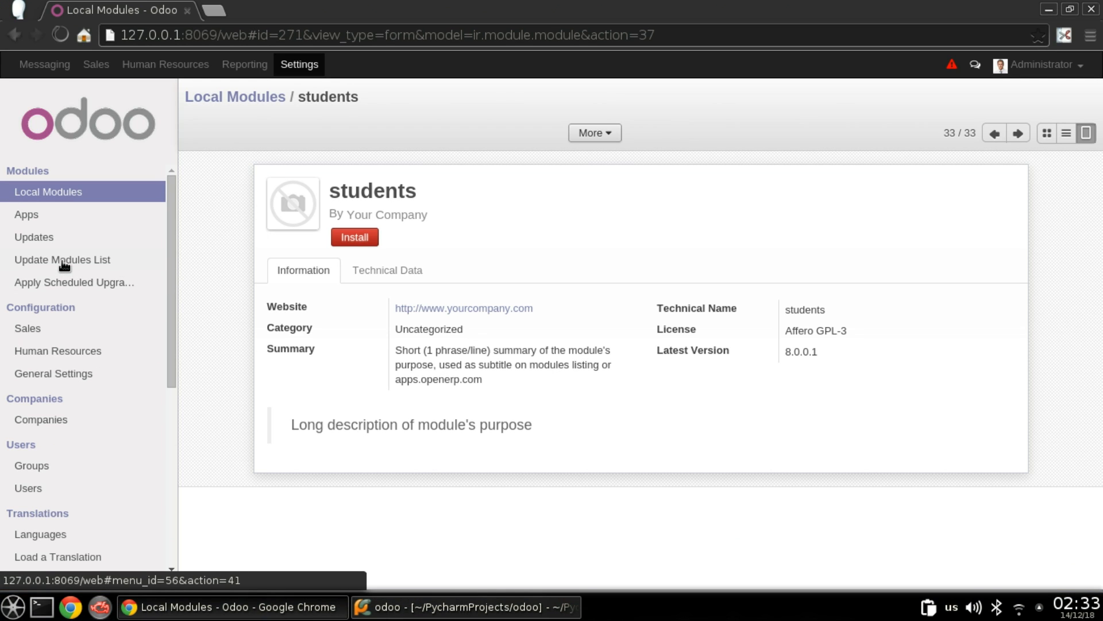
Run Update Modules List so the module page shows 'Students Management System'
click(62, 259)
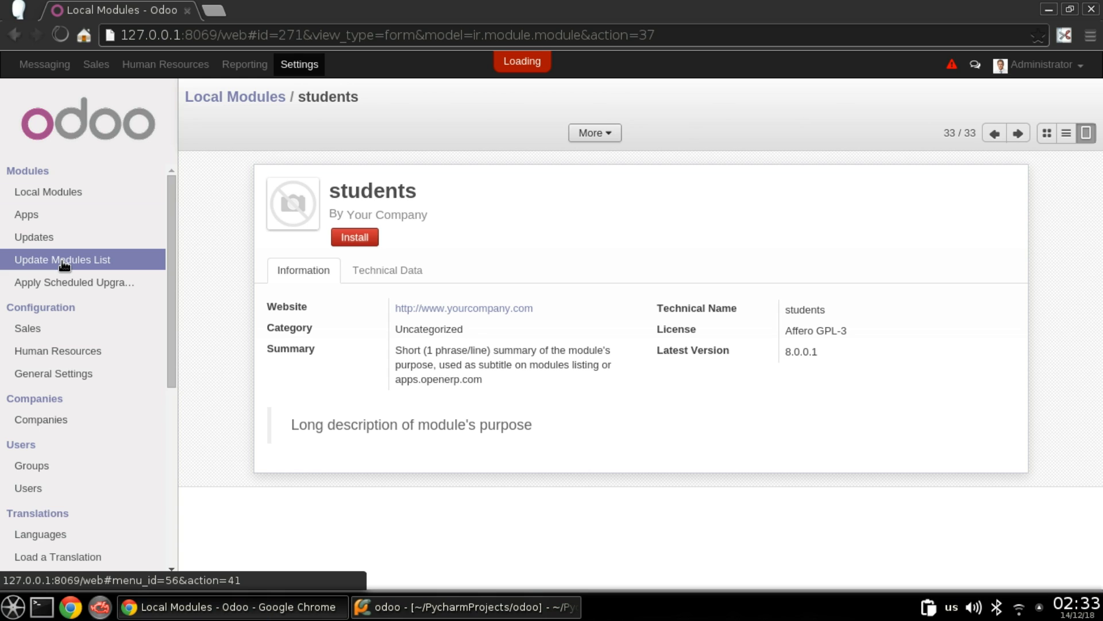
click(62, 259)
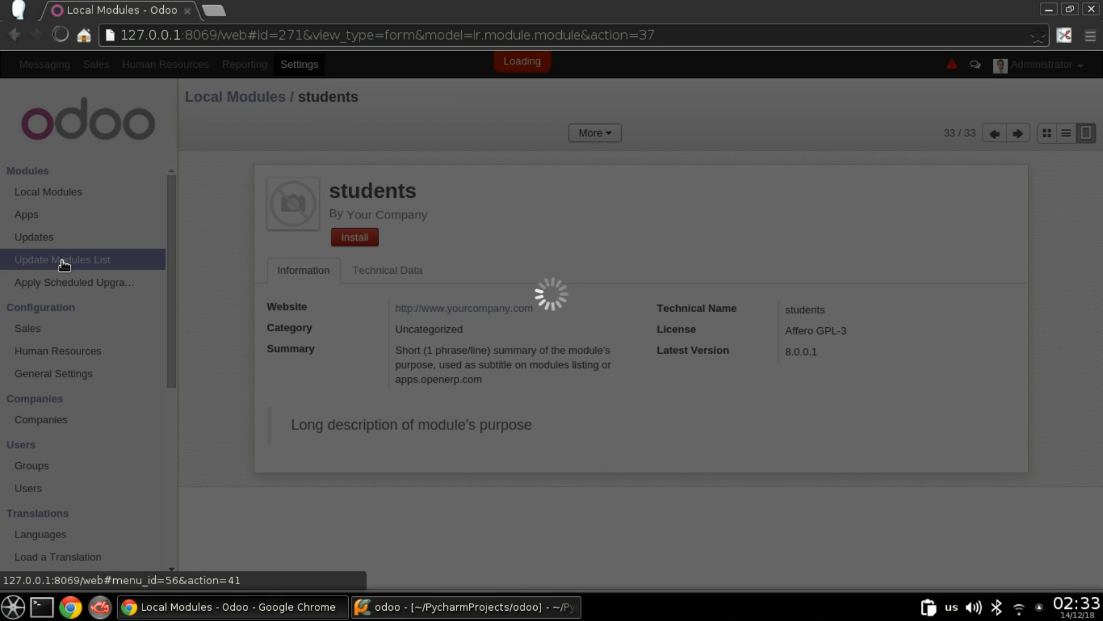
click(62, 259)
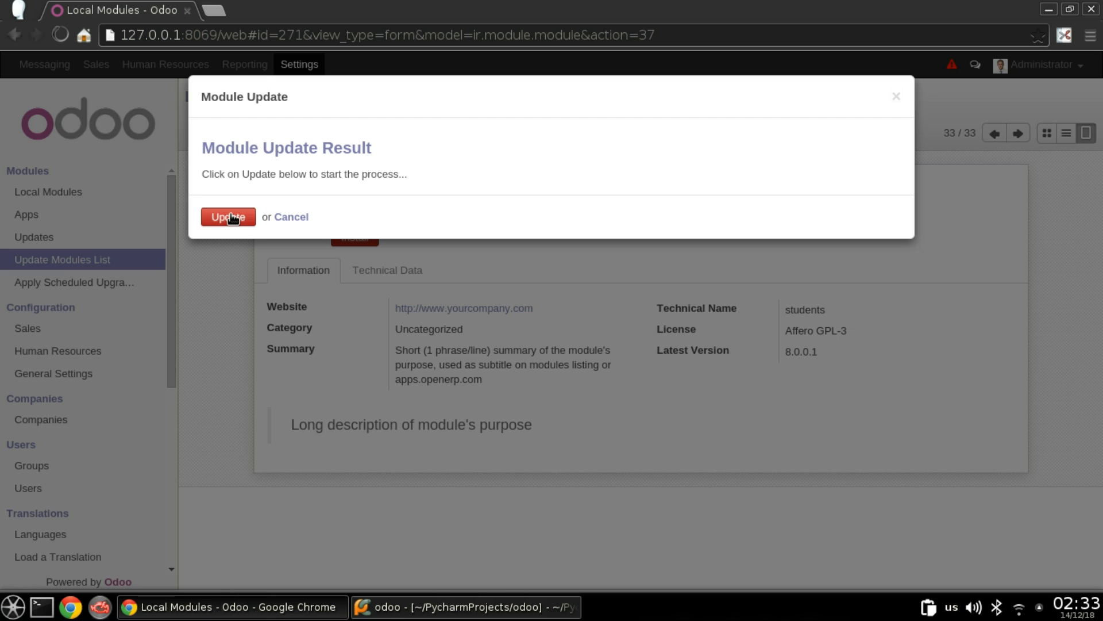
click(228, 216)
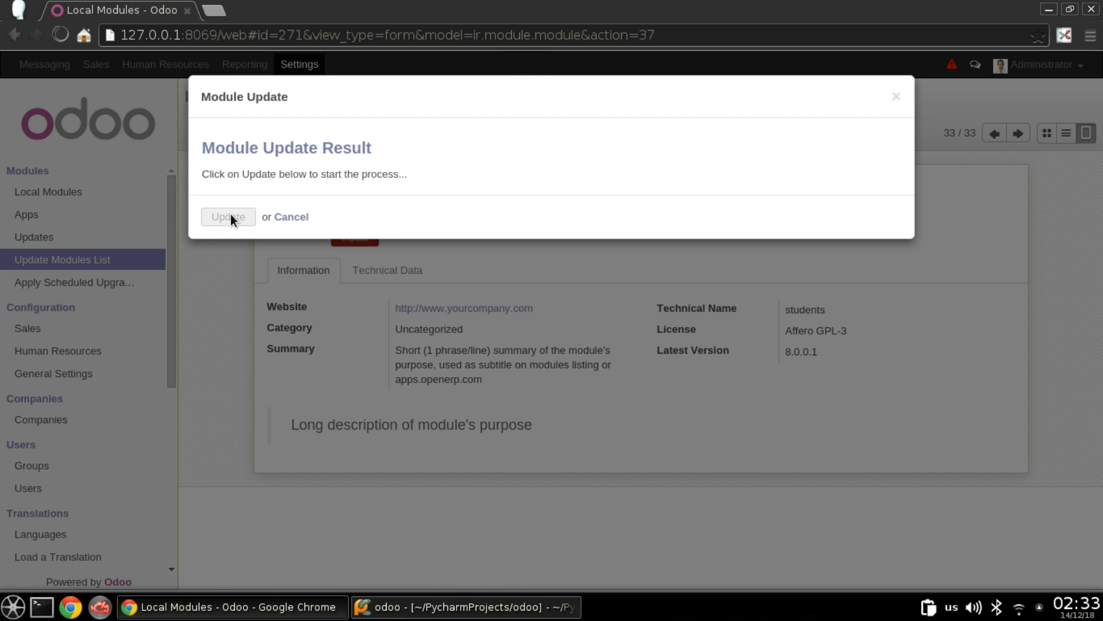
click(228, 217)
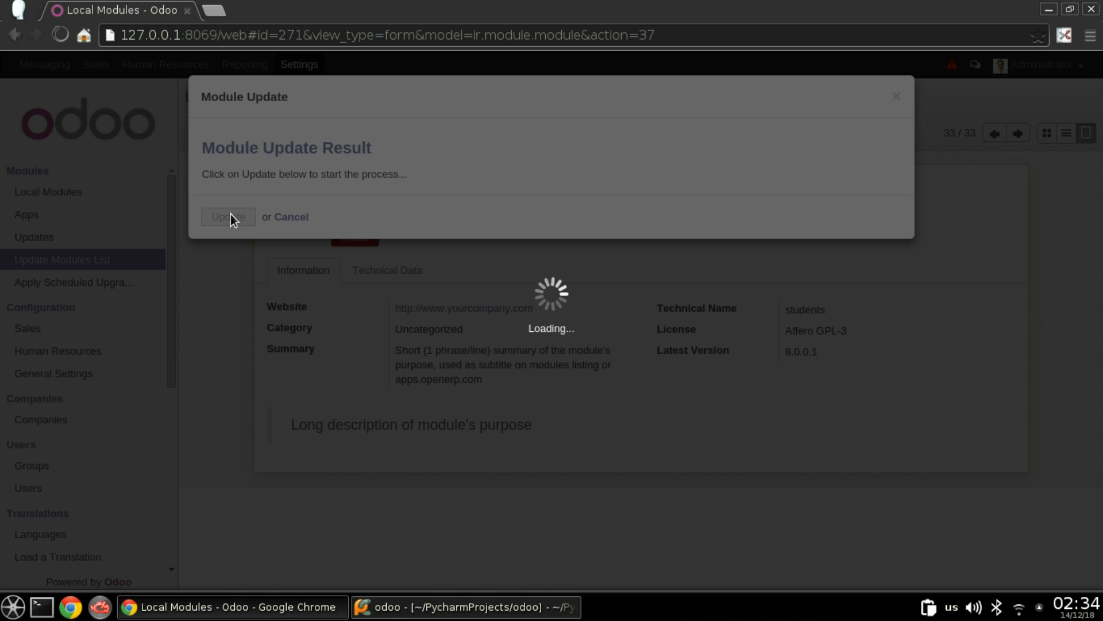
click(227, 217)
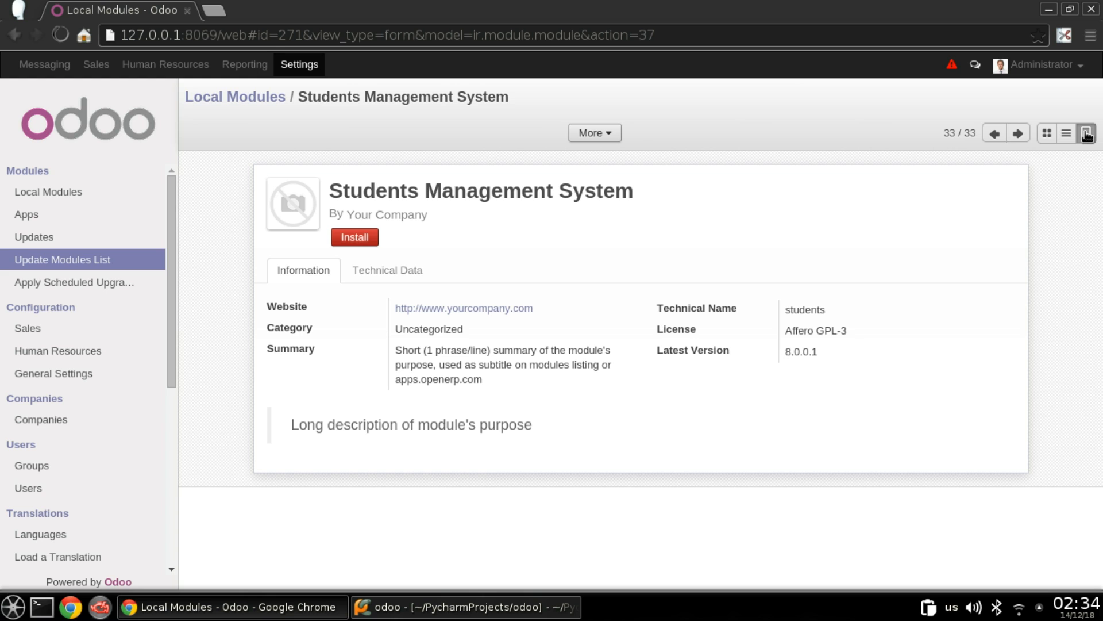
click(464, 607)
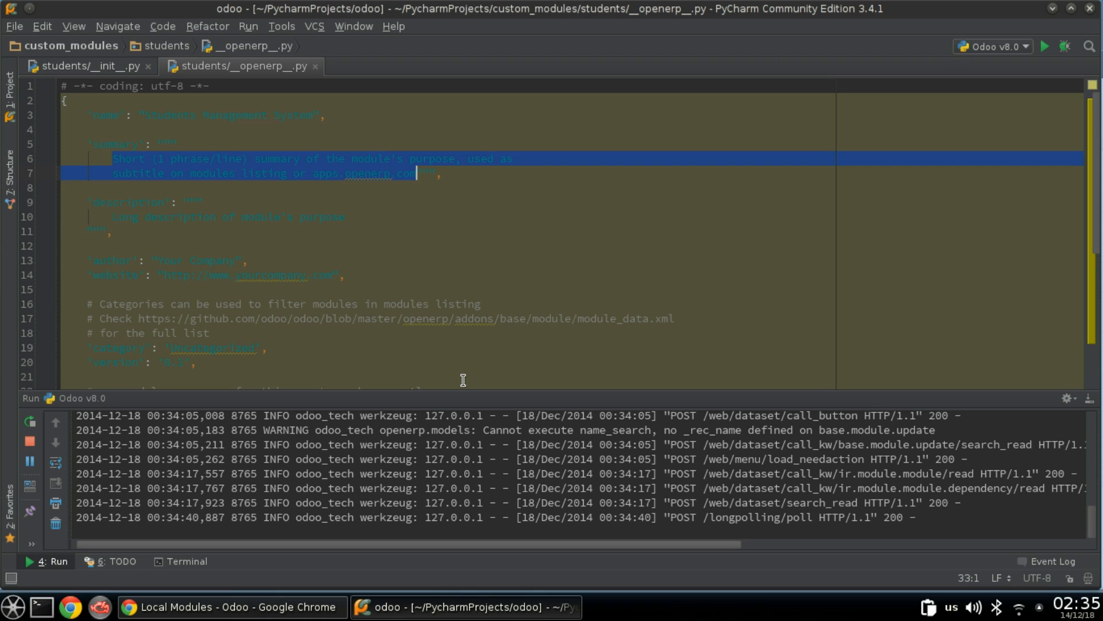
Set the manifest summary to 'Students Management System'
text(Students Managment """,)
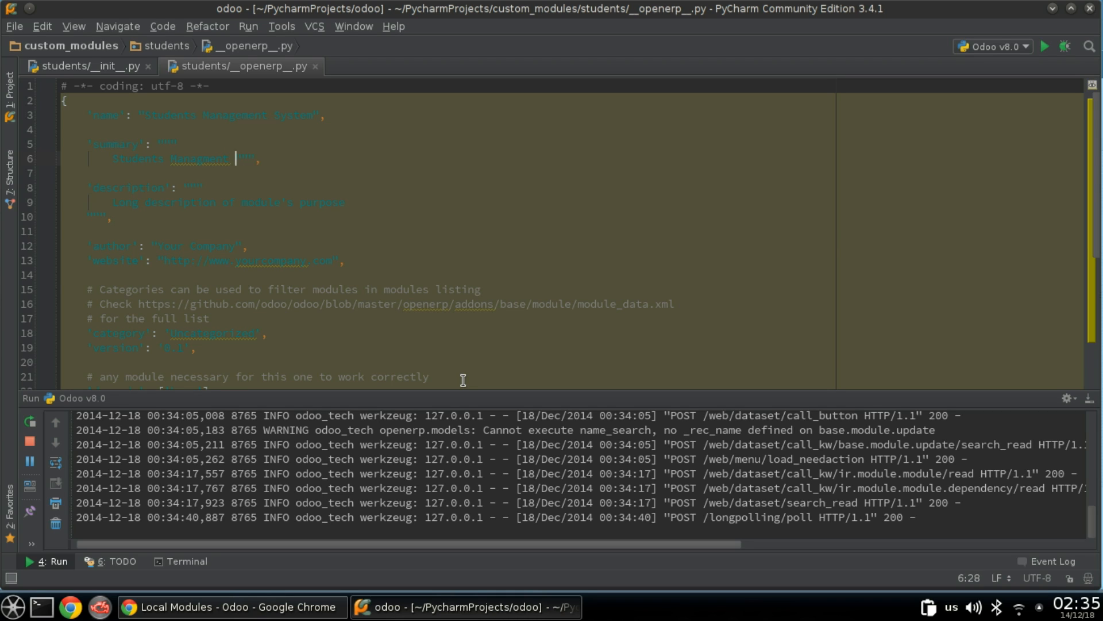
text(System)
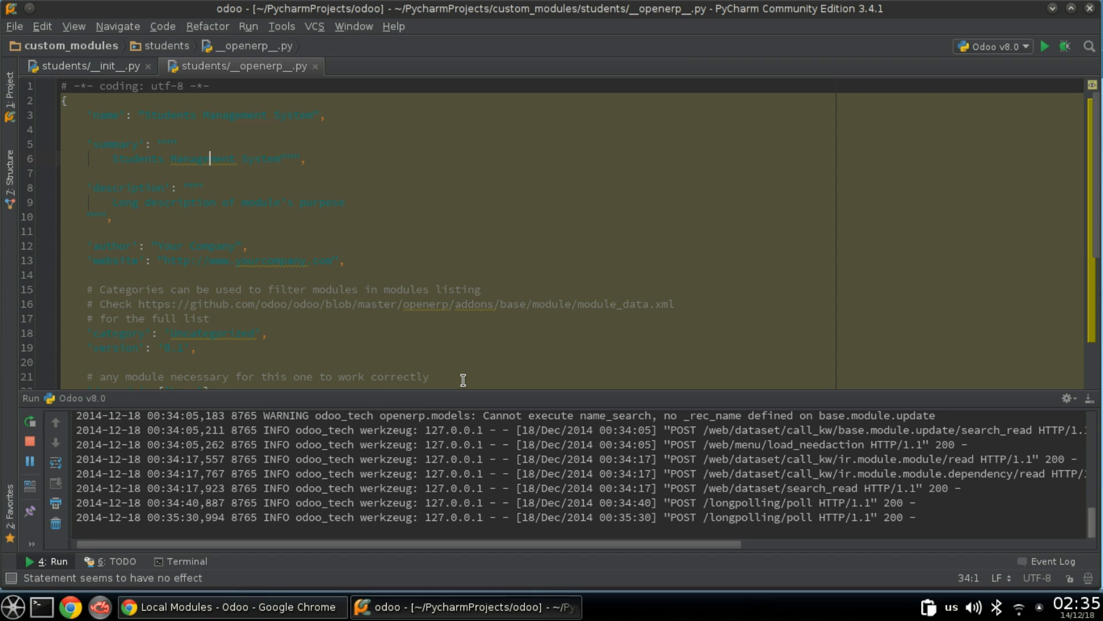
mouse_move(248, 280)
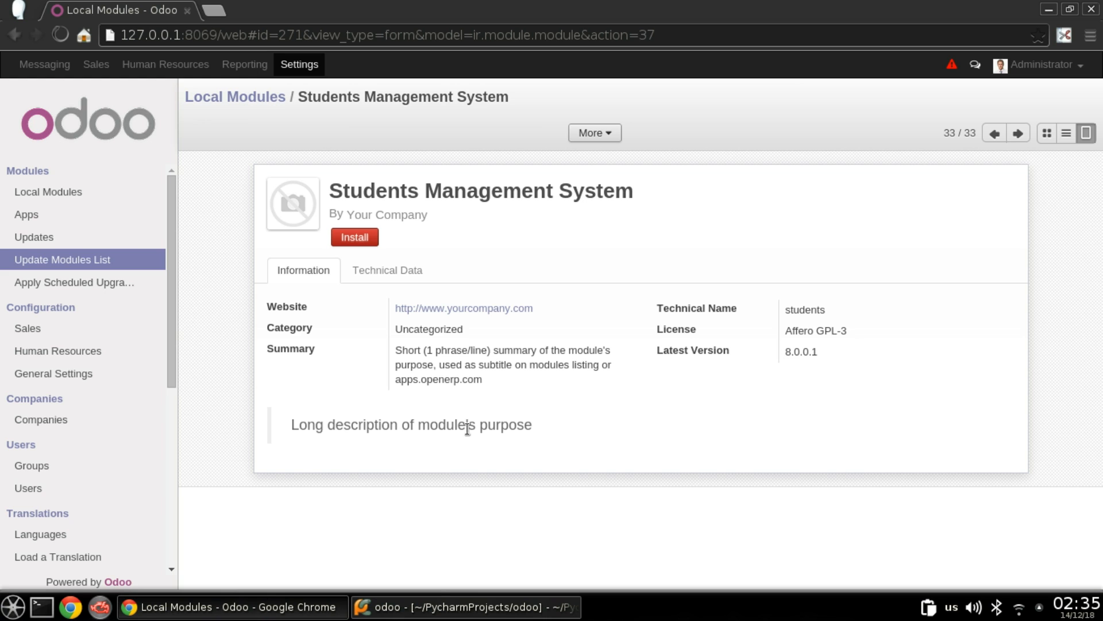
click(464, 607)
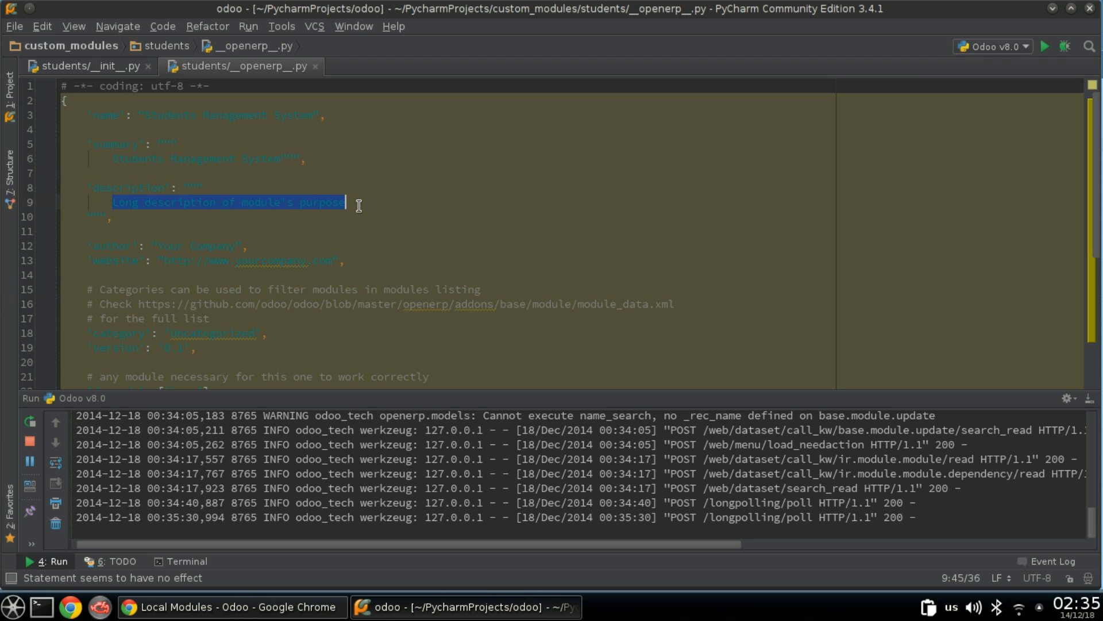
Replace the description placeholder with a 'Students Management System' heading underlined with = signs
key(Delete)
text(Student)
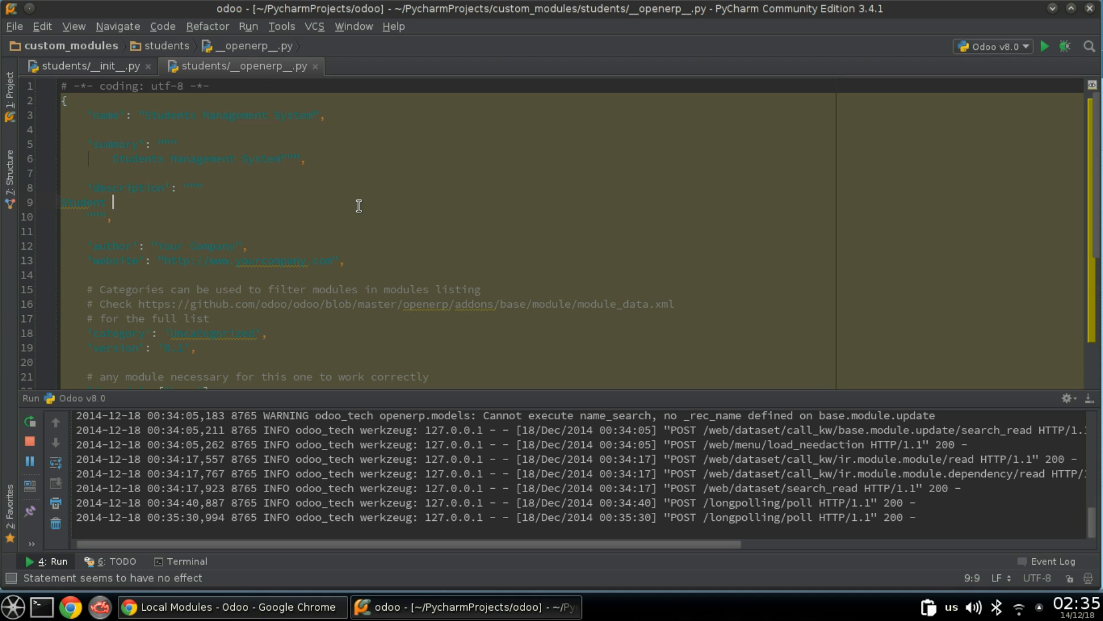
text(Management)
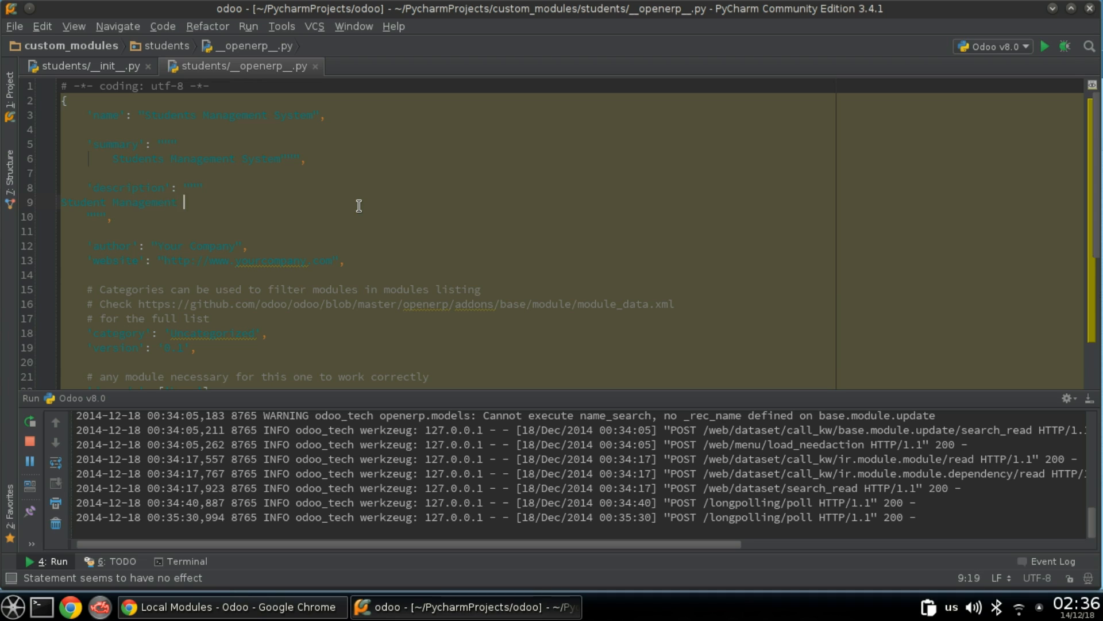
text(System)
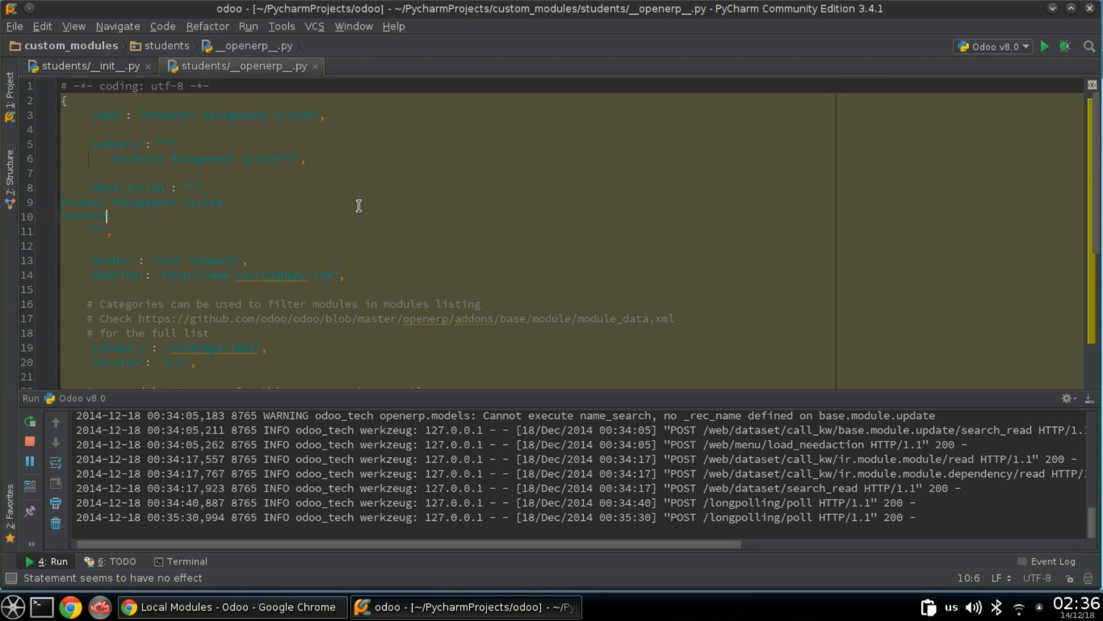
text(===================)
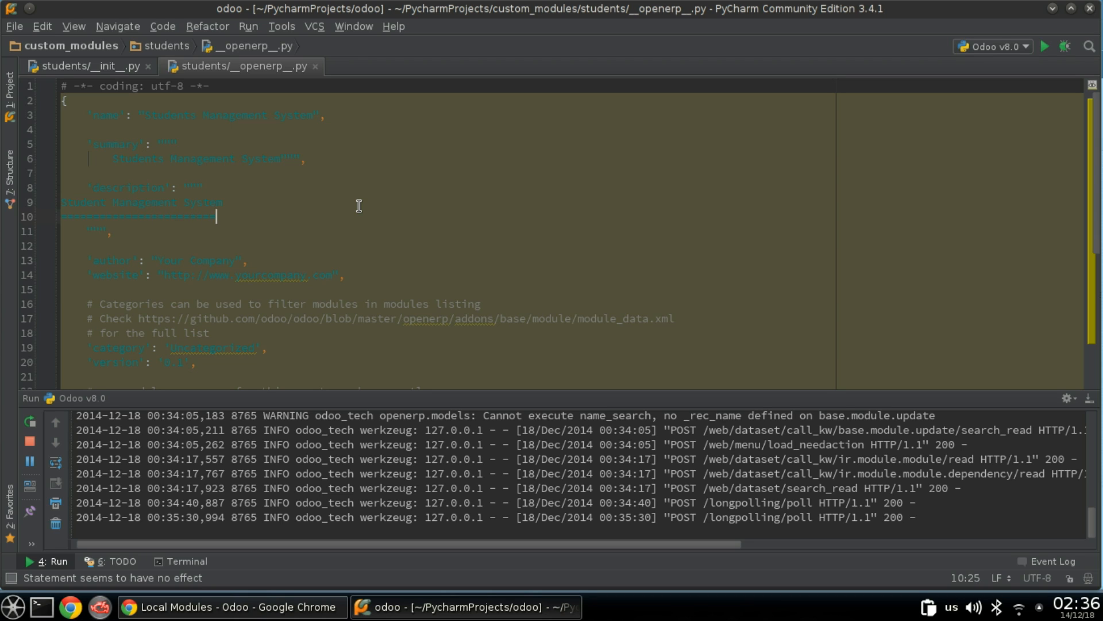
key(enter)
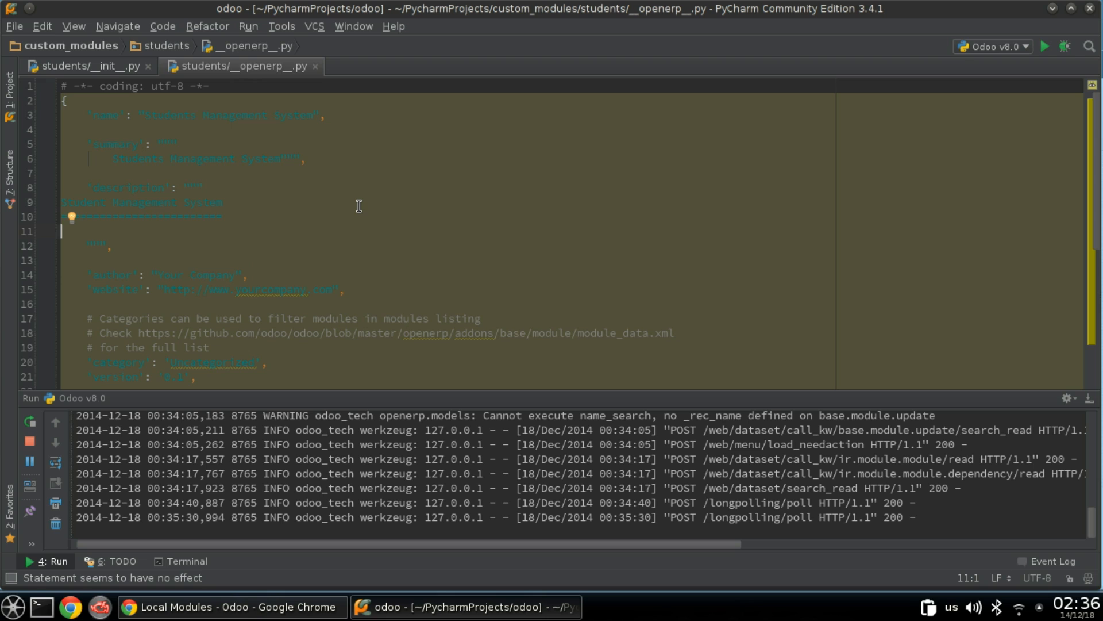
Add the description sentence 'This module will manage all details about students'
text(This module will manage)
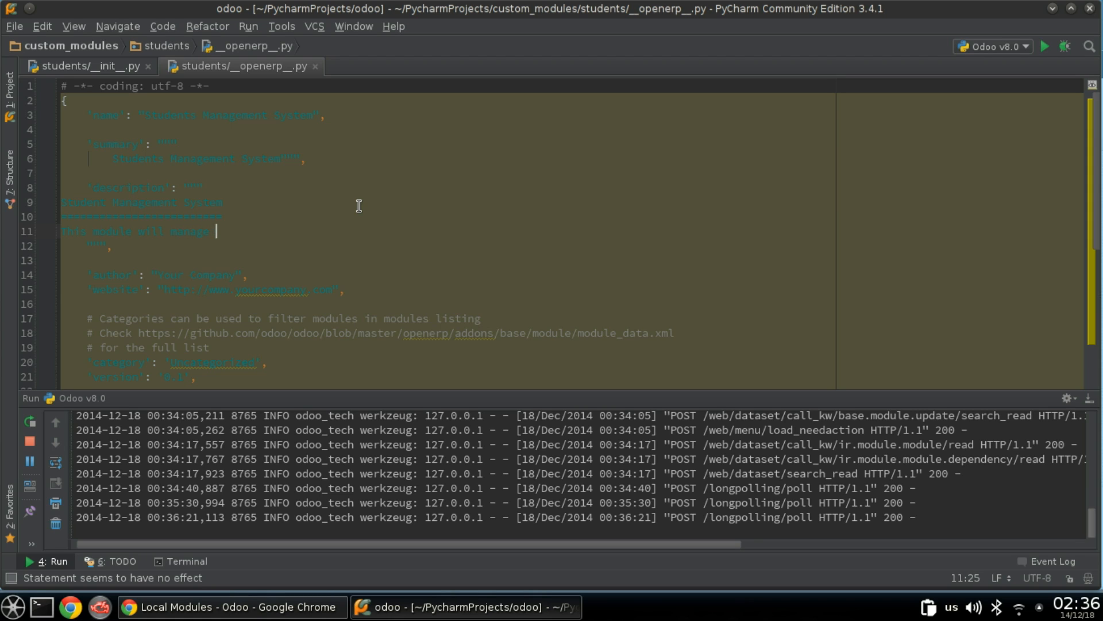
text(all det)
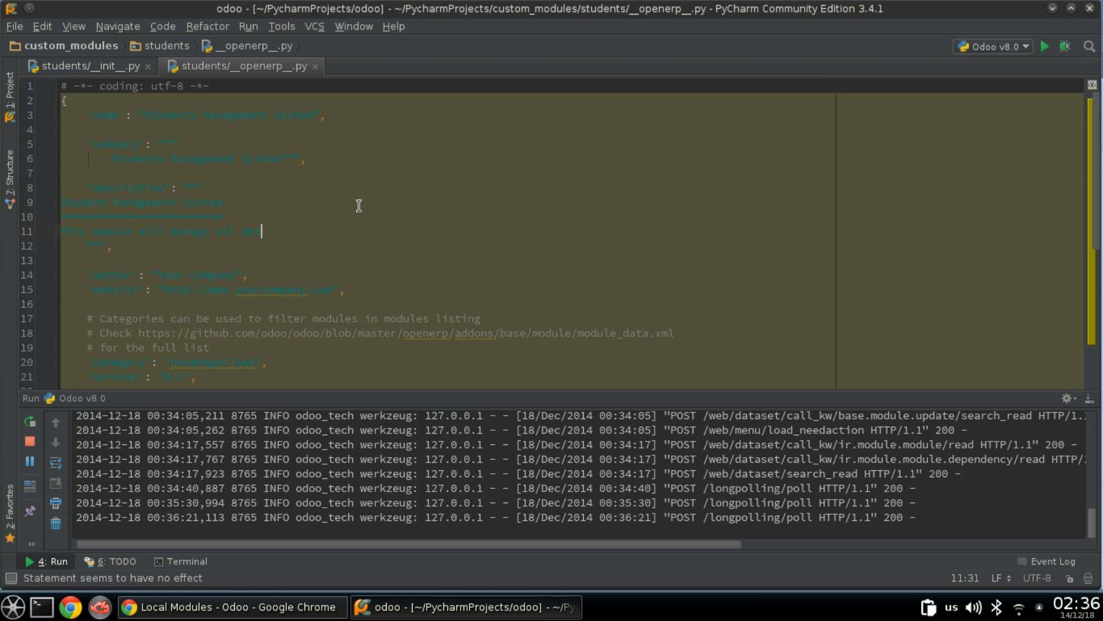
text(ails about St)
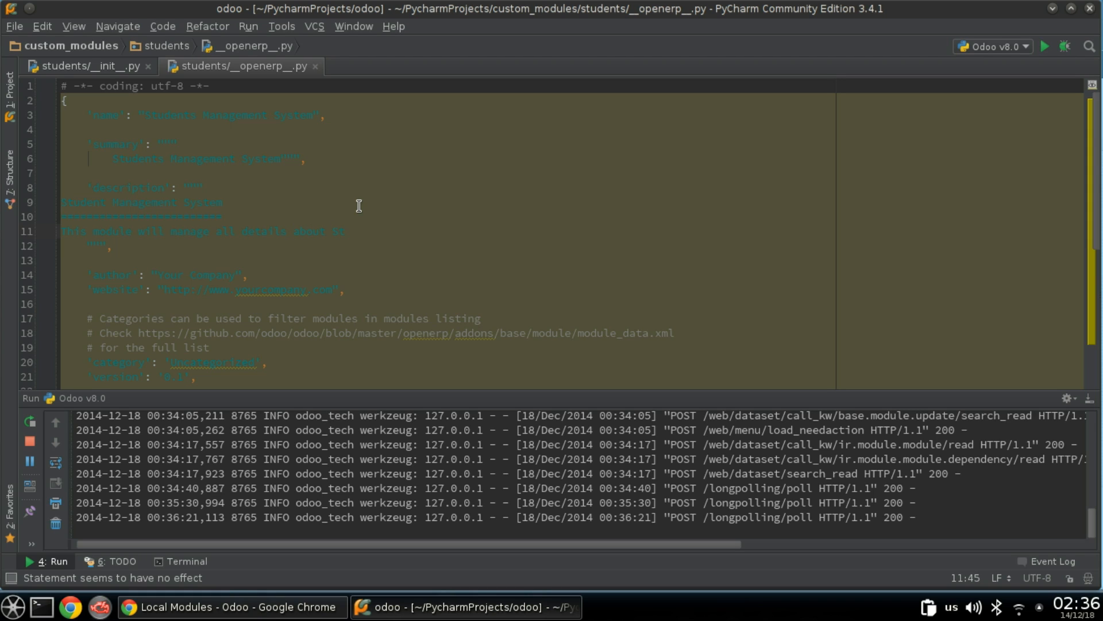
text(ude)
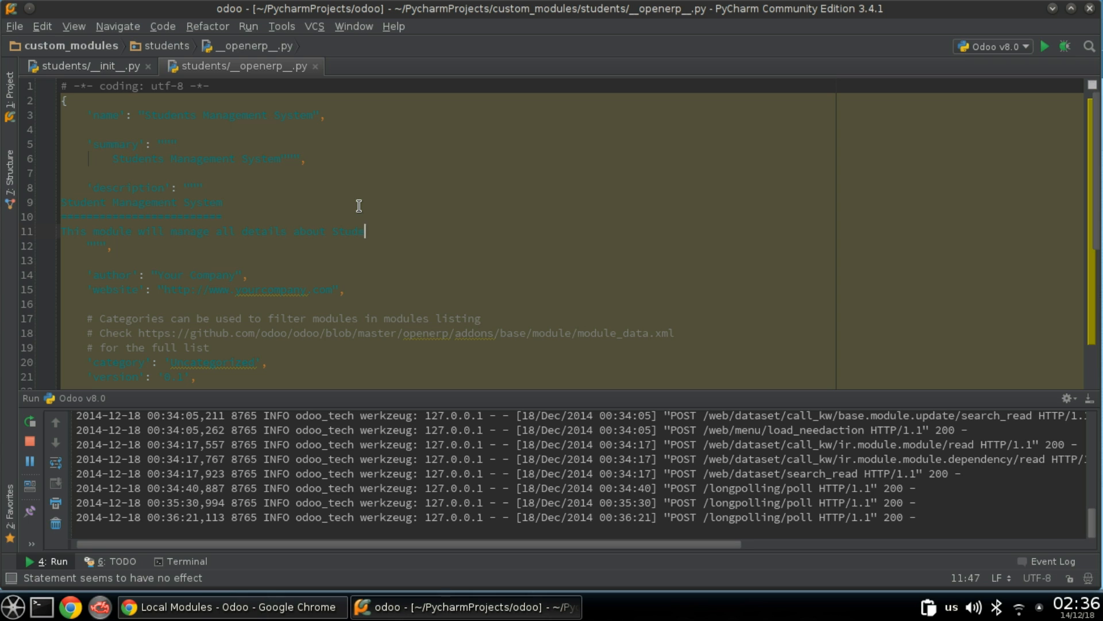
click(221, 607)
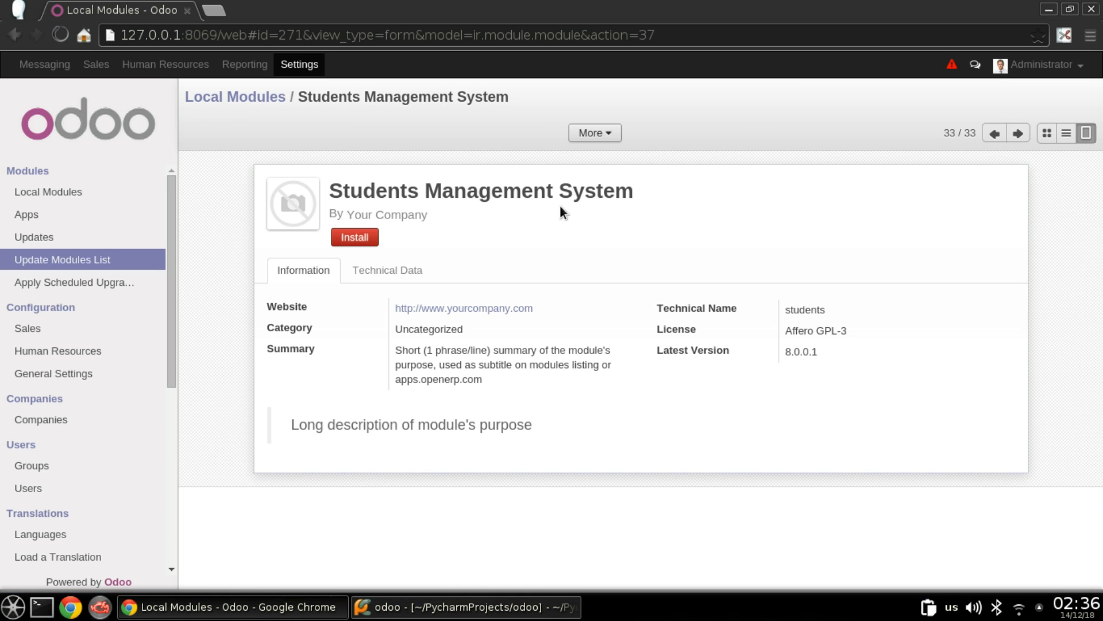
click(464, 607)
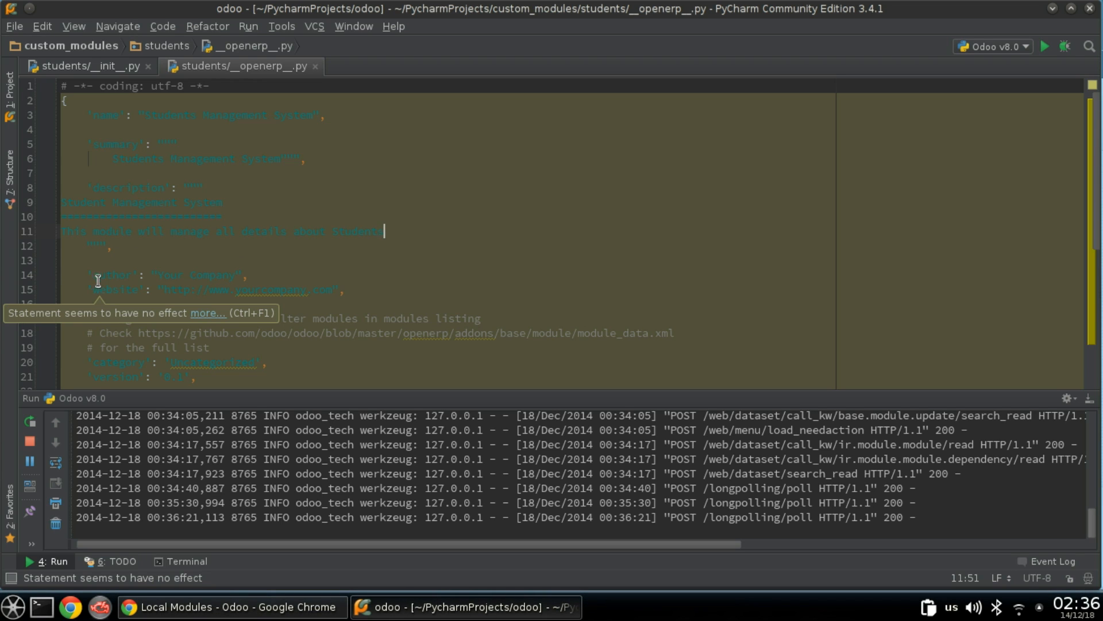
mouse_move(239, 277)
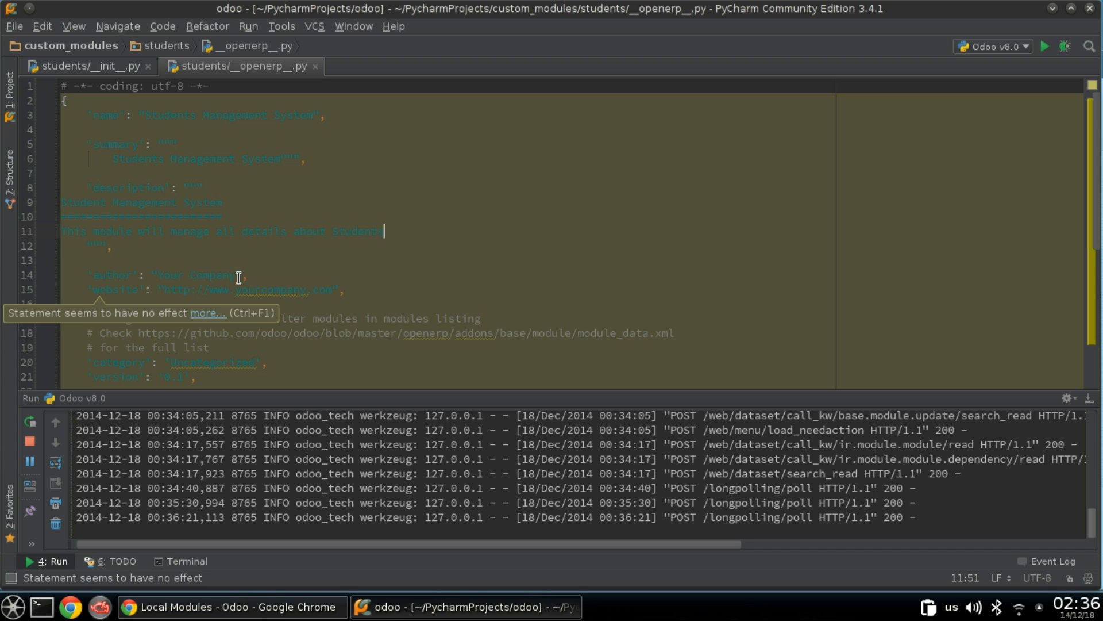
double_click(200, 275)
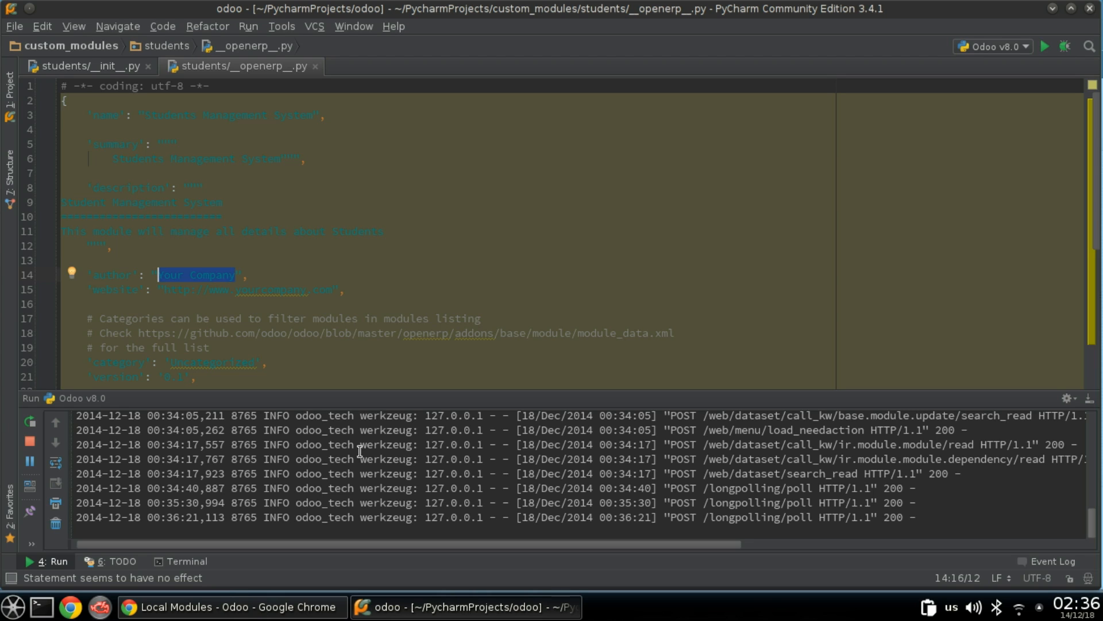
text(hi)
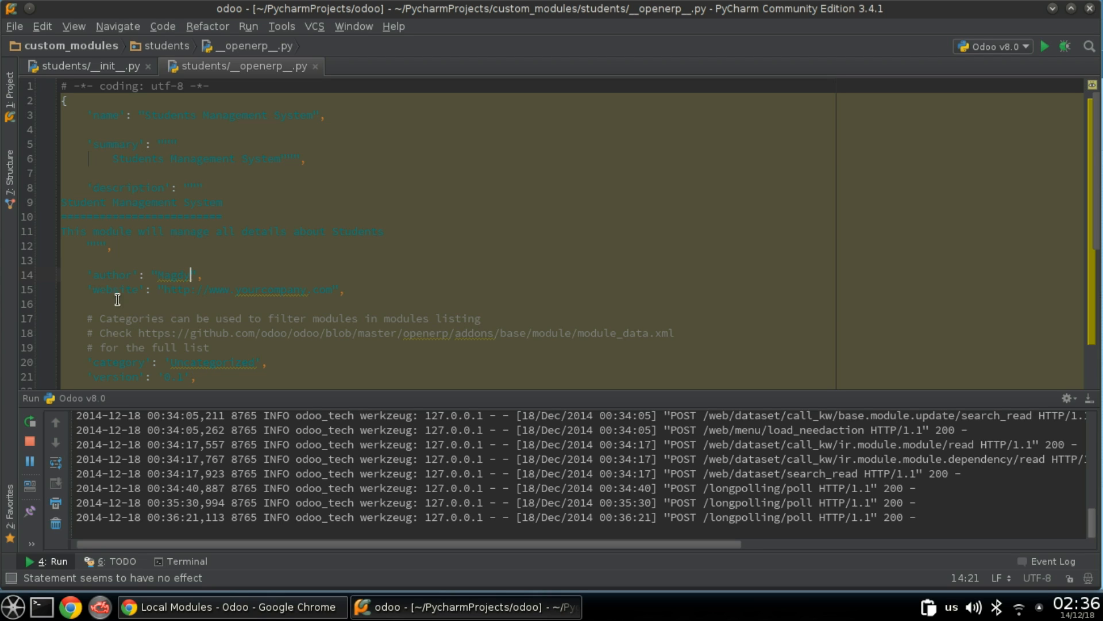
double_click(269, 290)
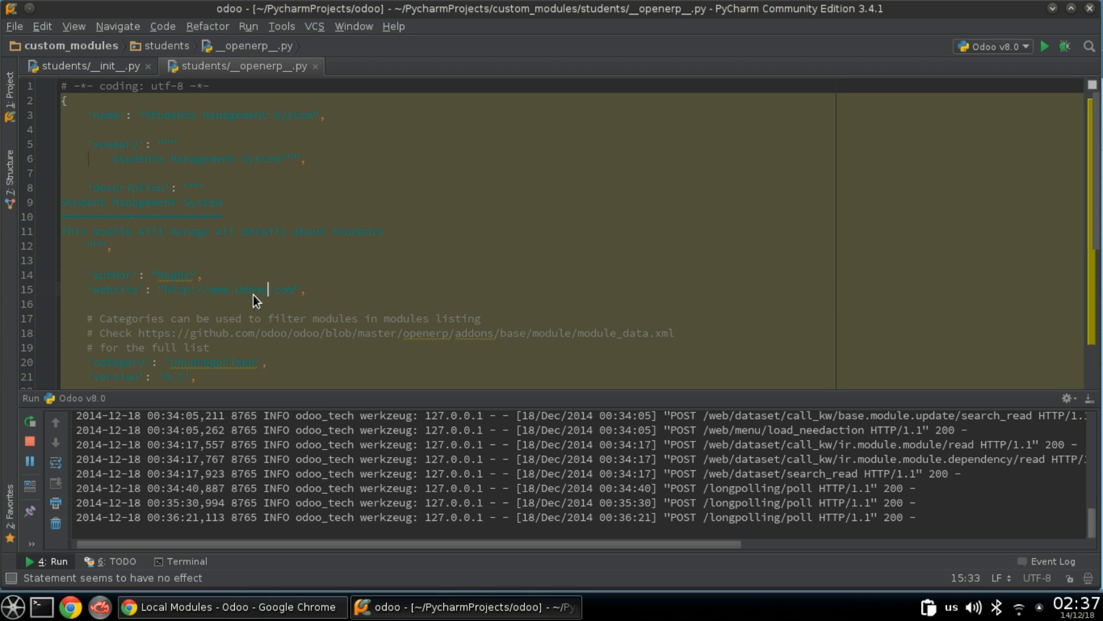
mouse_move(252, 291)
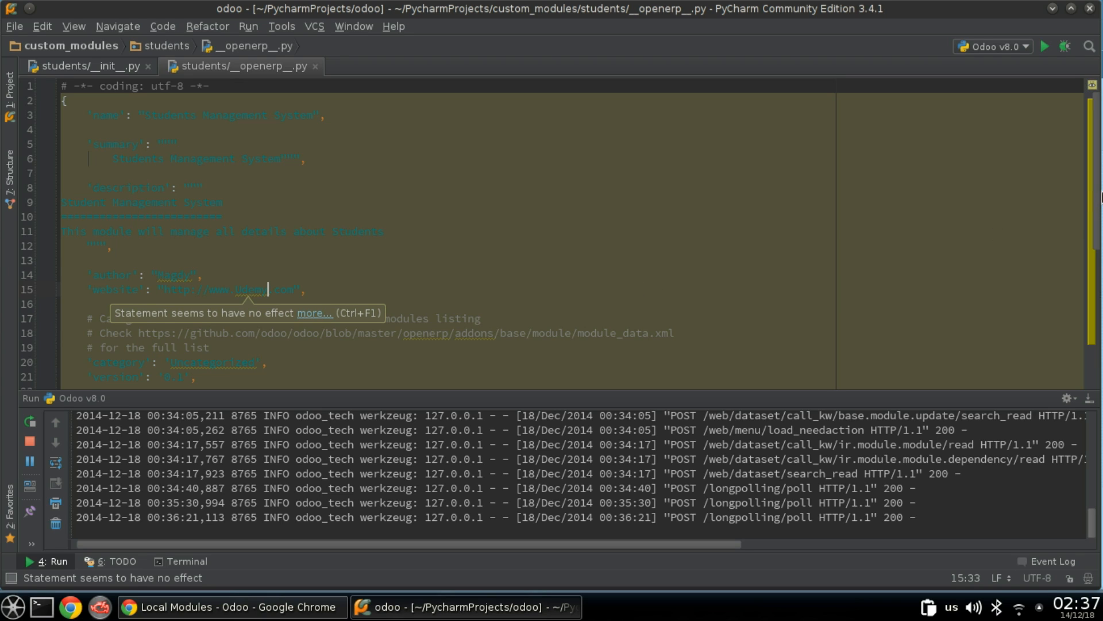
scroll(down, 3)
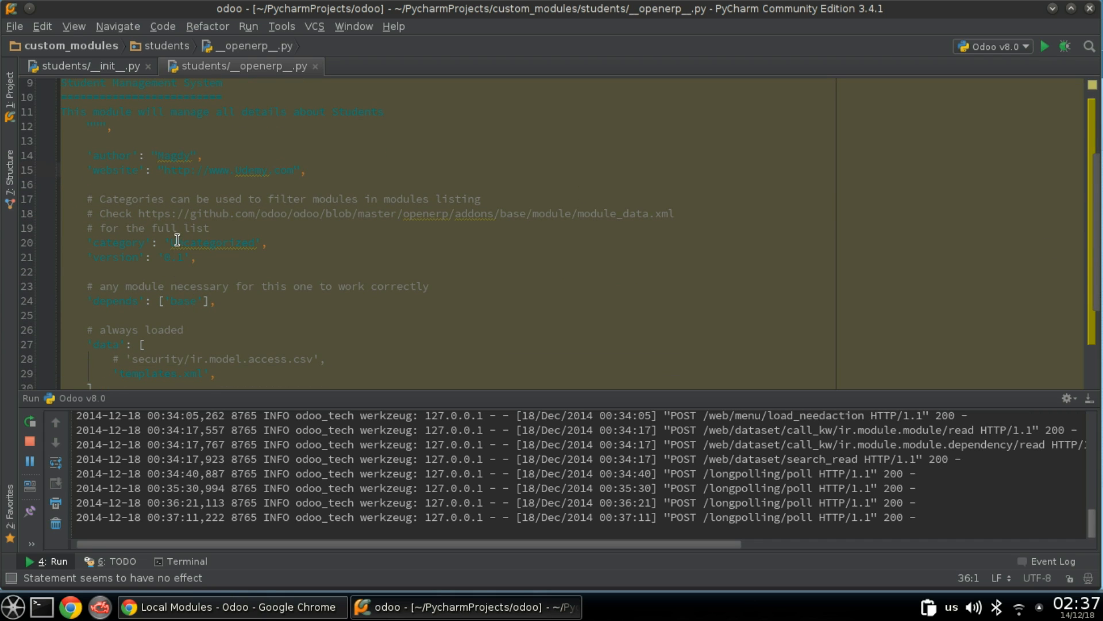
Replace the Uncategorized category with 'School Management'
double_click(212, 243)
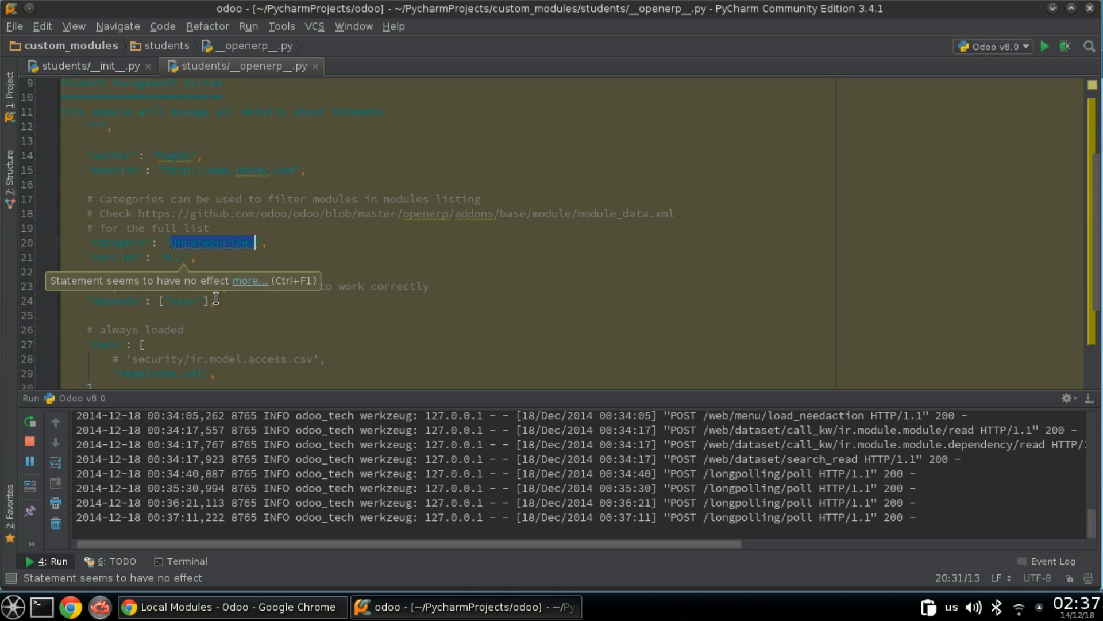
text(Sch)
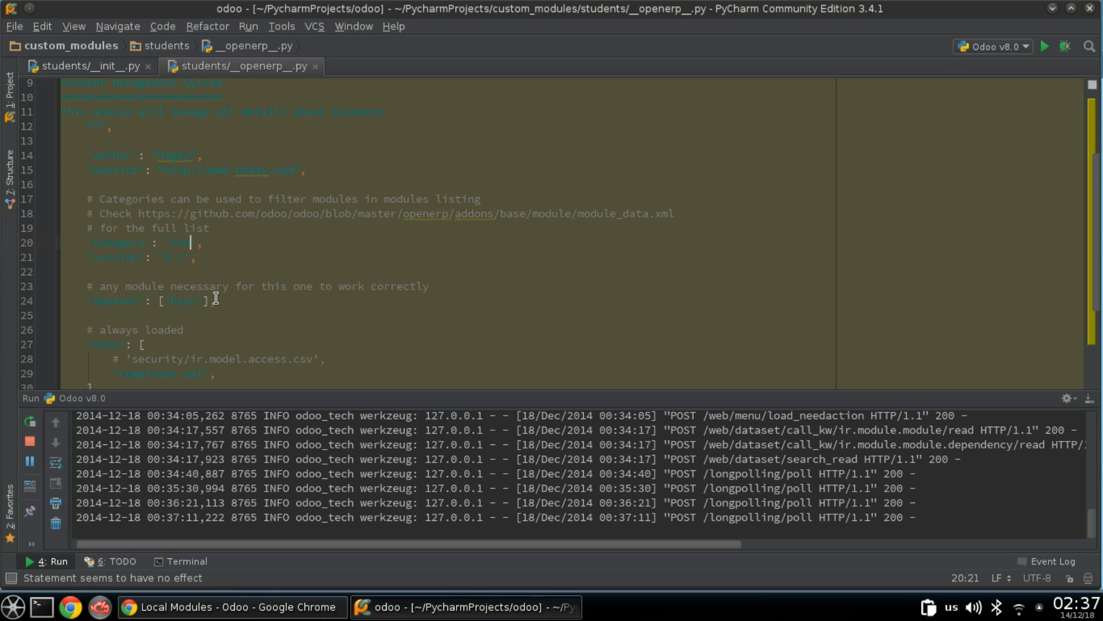
text(ool)
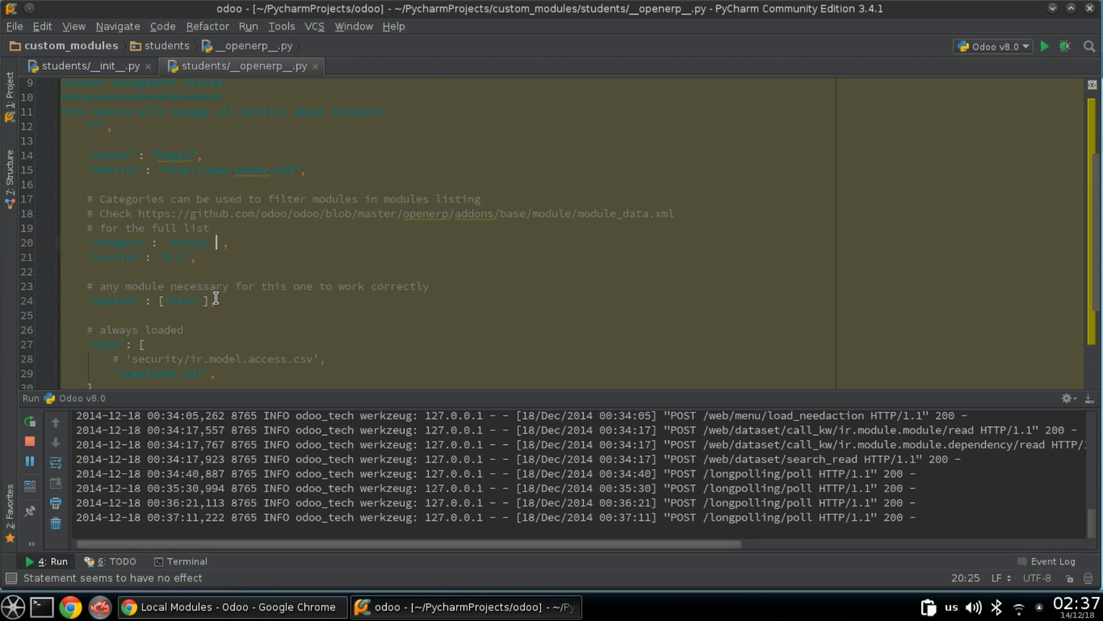
text(Manag)
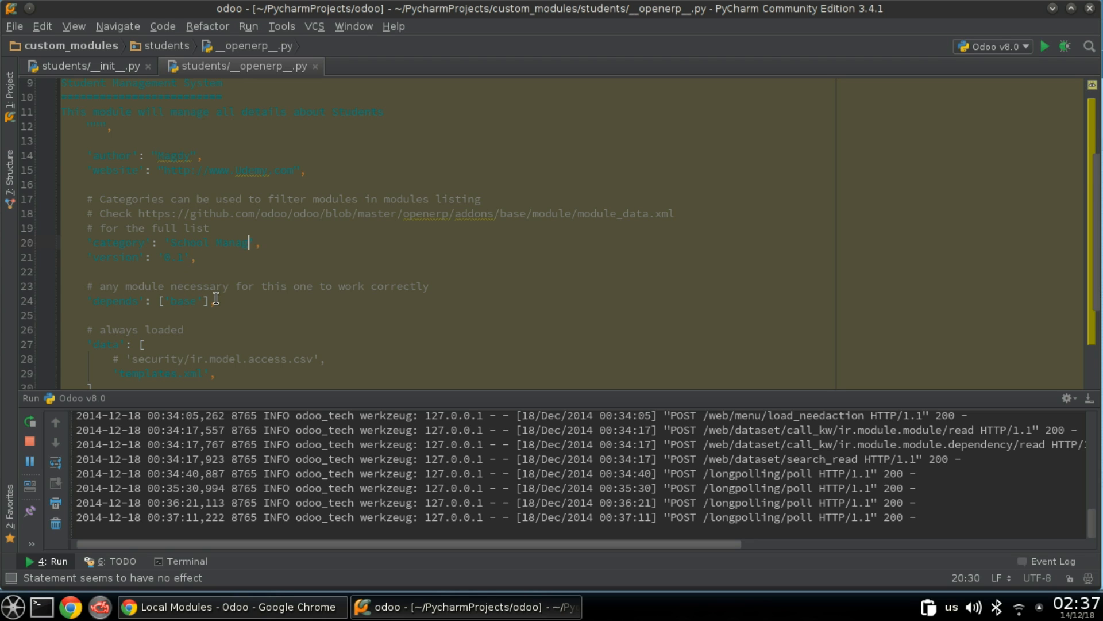
text(ement)
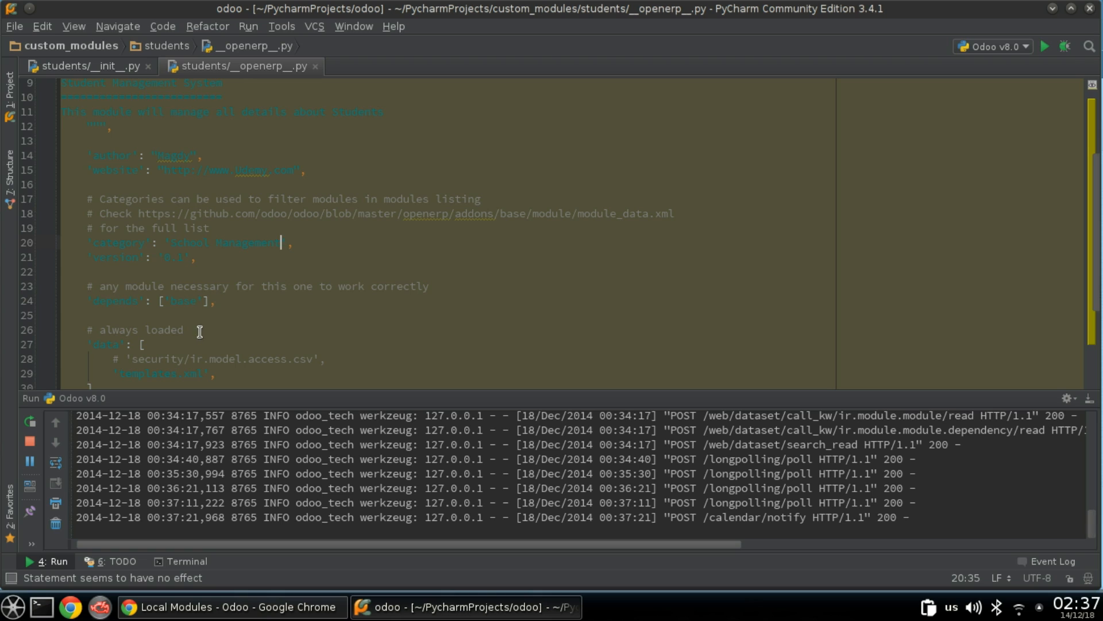
mouse_move(105, 321)
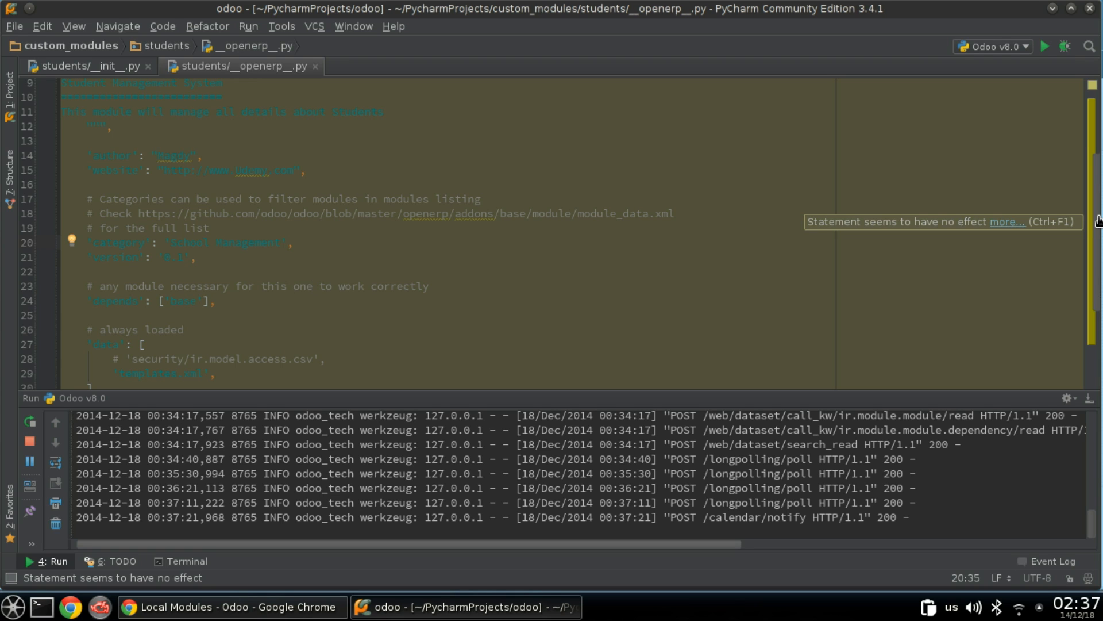
scroll(down, 3)
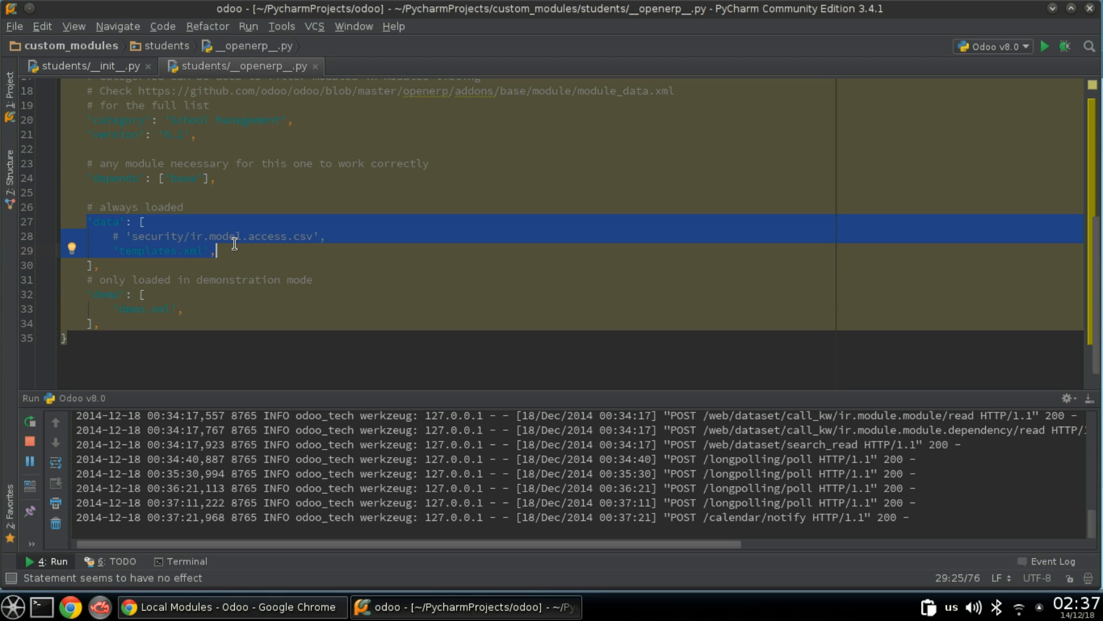
mouse_move(88, 286)
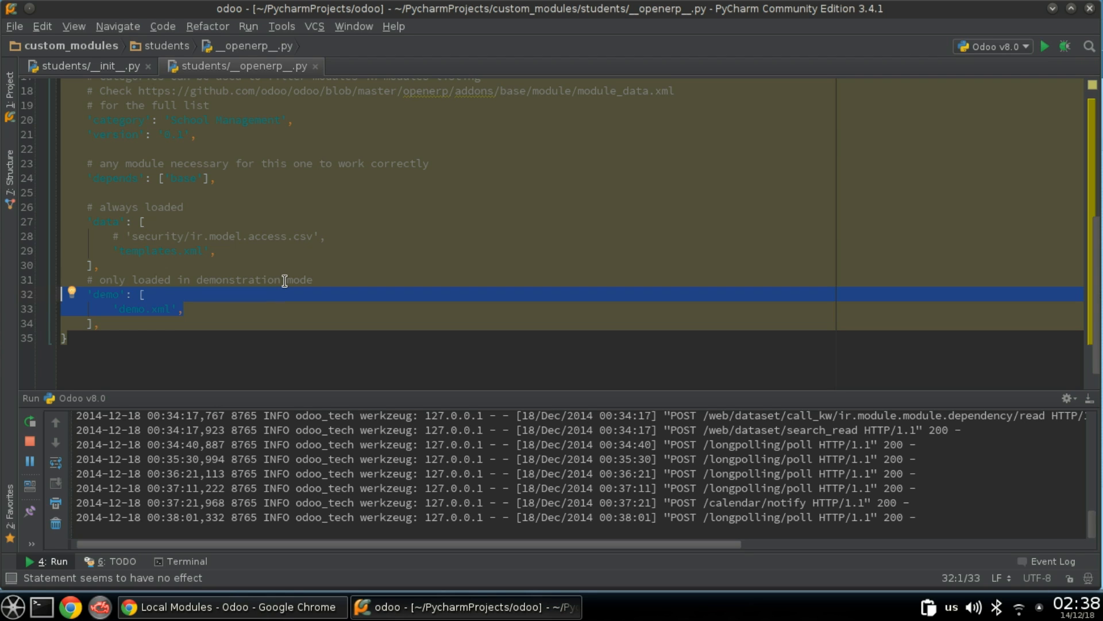
mouse_move(1095, 233)
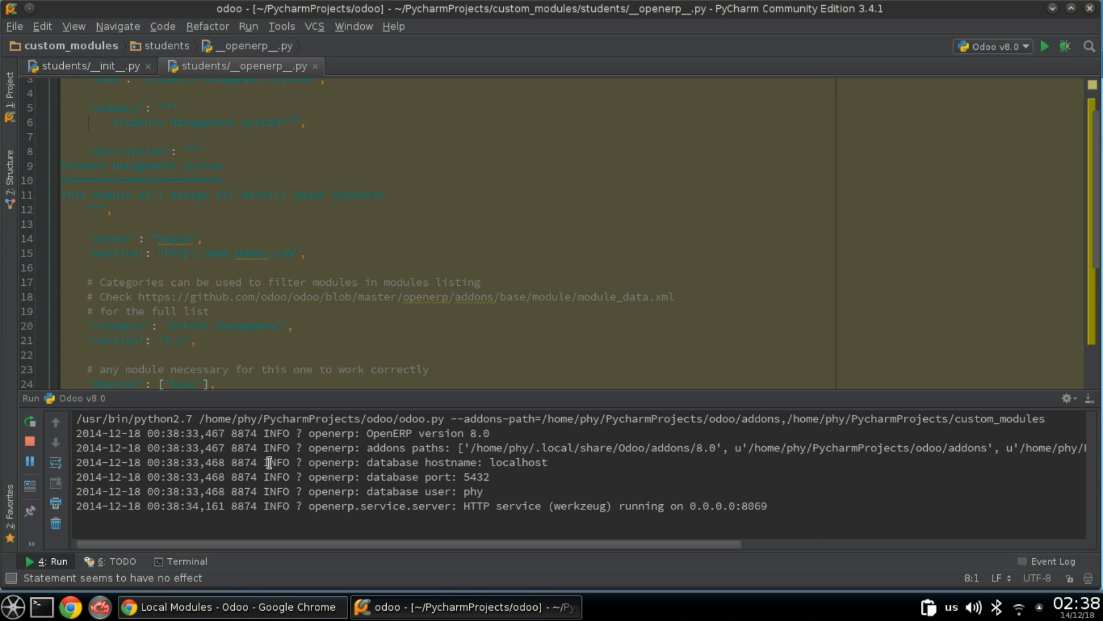
Bring the Students Management System module page back up in the browser
click(233, 606)
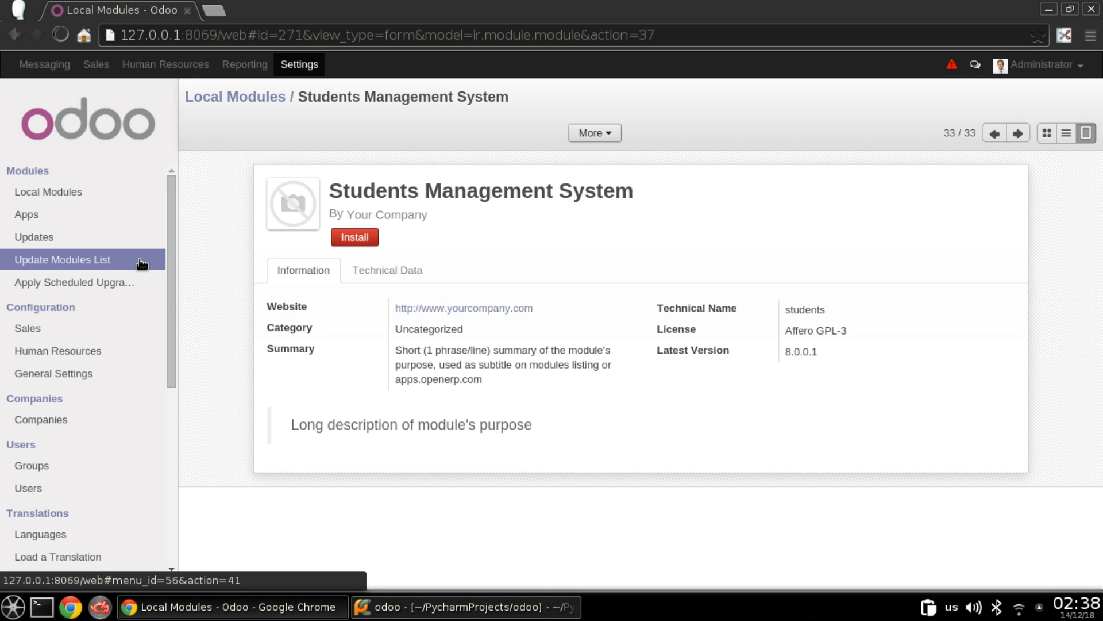
Run Update Modules List from Settings and confirm Update in the Module Update dialog
click(62, 258)
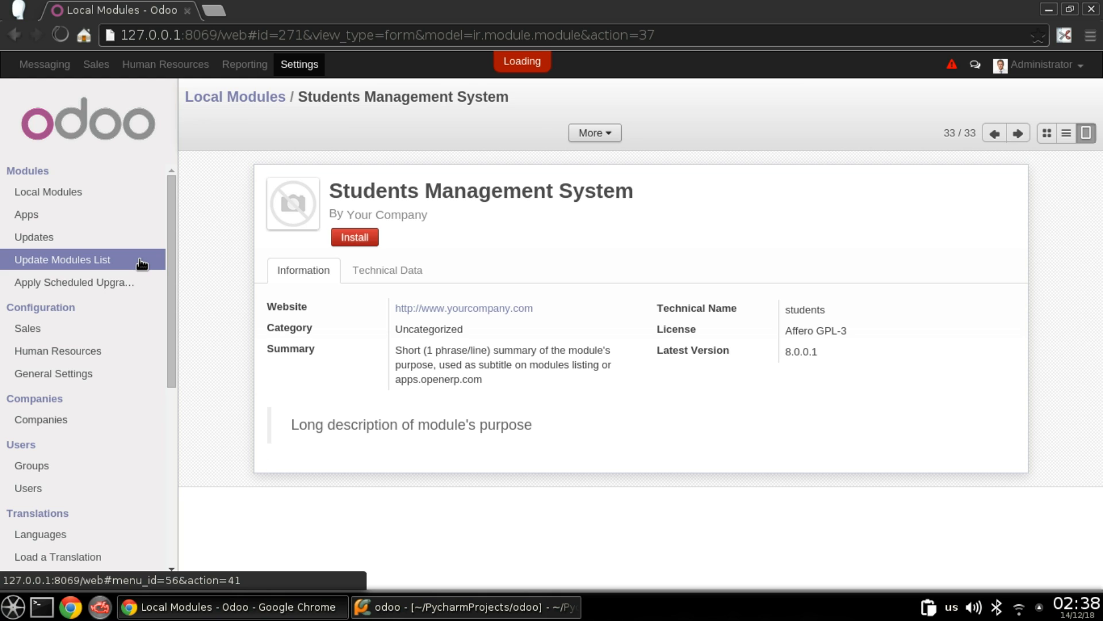
click(62, 258)
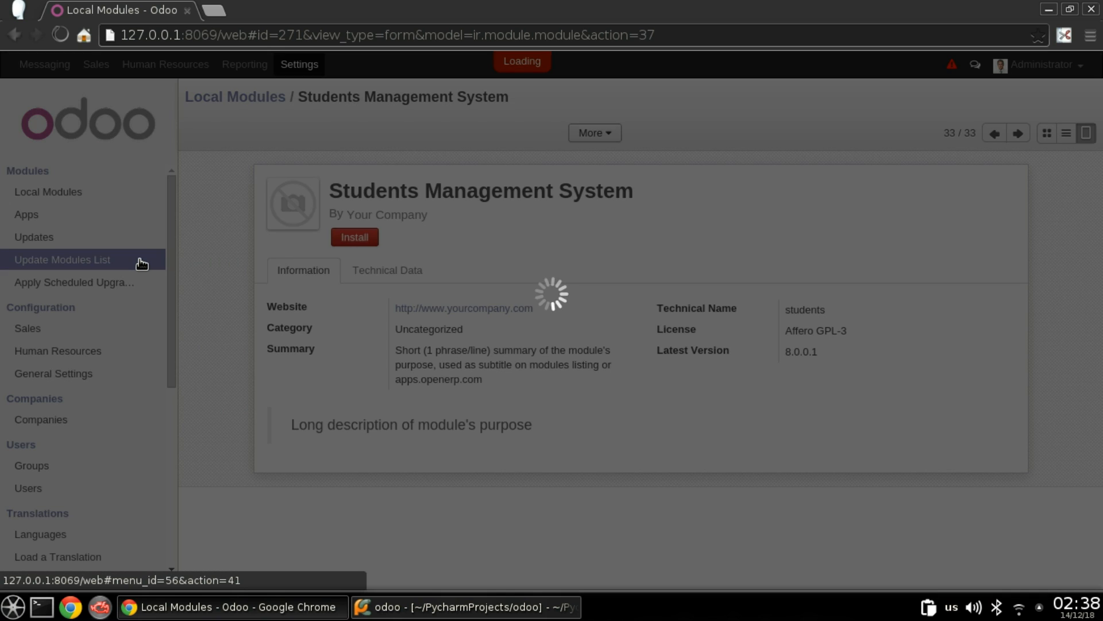
click(62, 259)
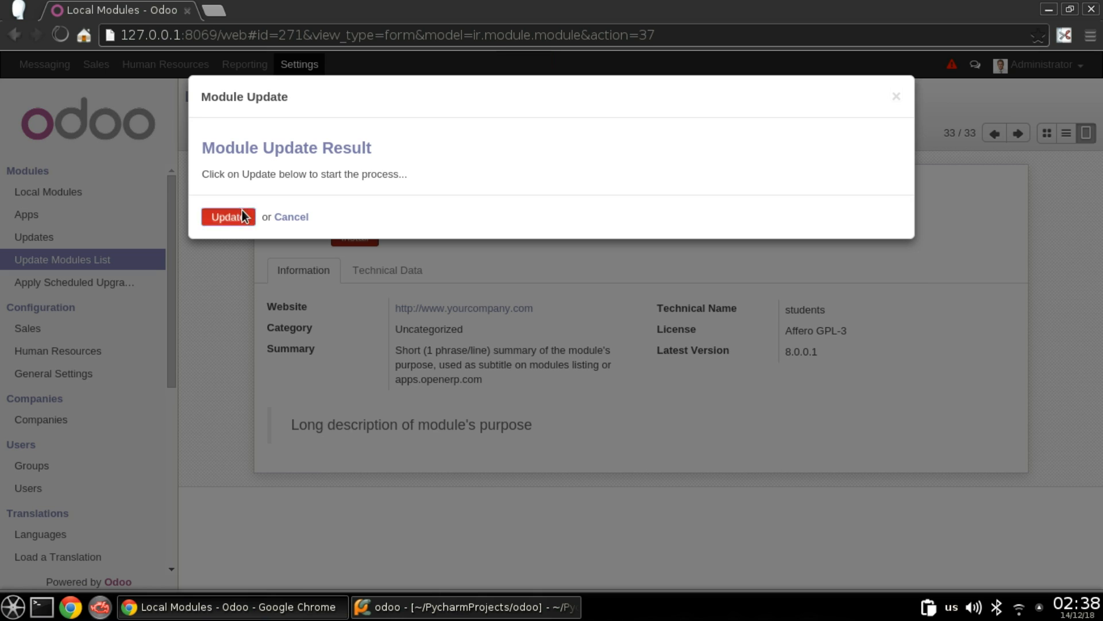
click(228, 216)
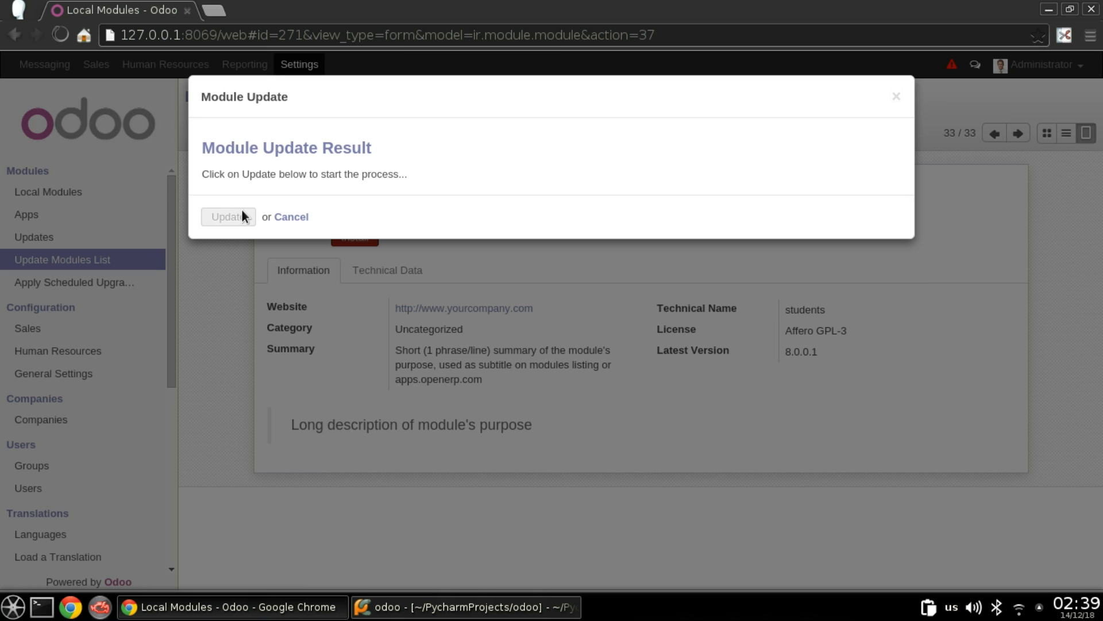
click(228, 216)
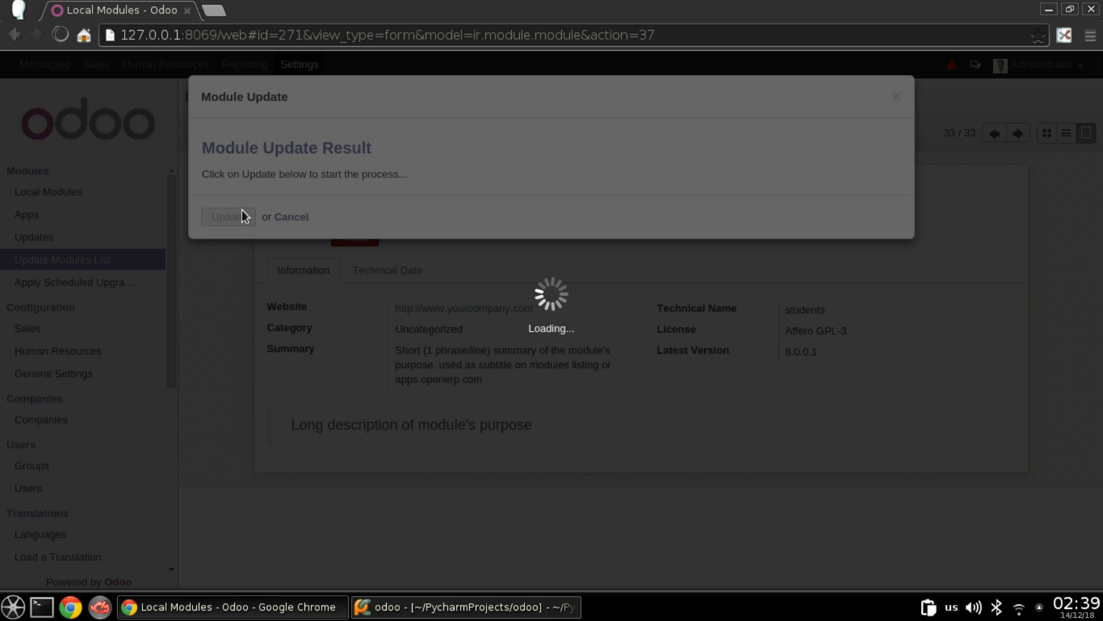
click(291, 216)
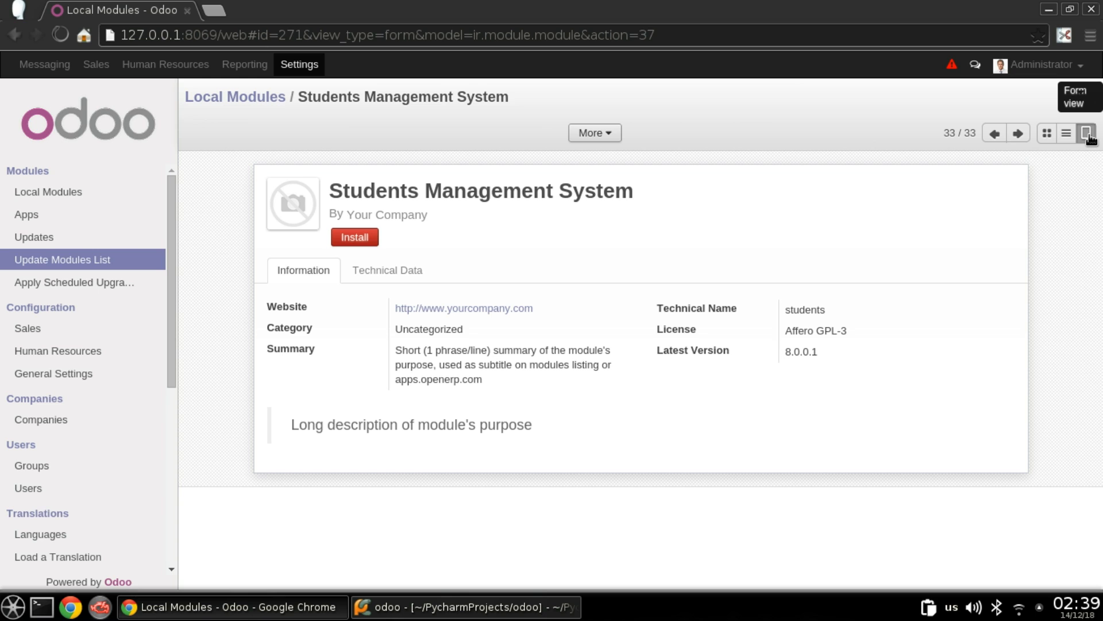
Reload the Students Management System page, review author Magdy and description, then show Technical Data
click(48, 192)
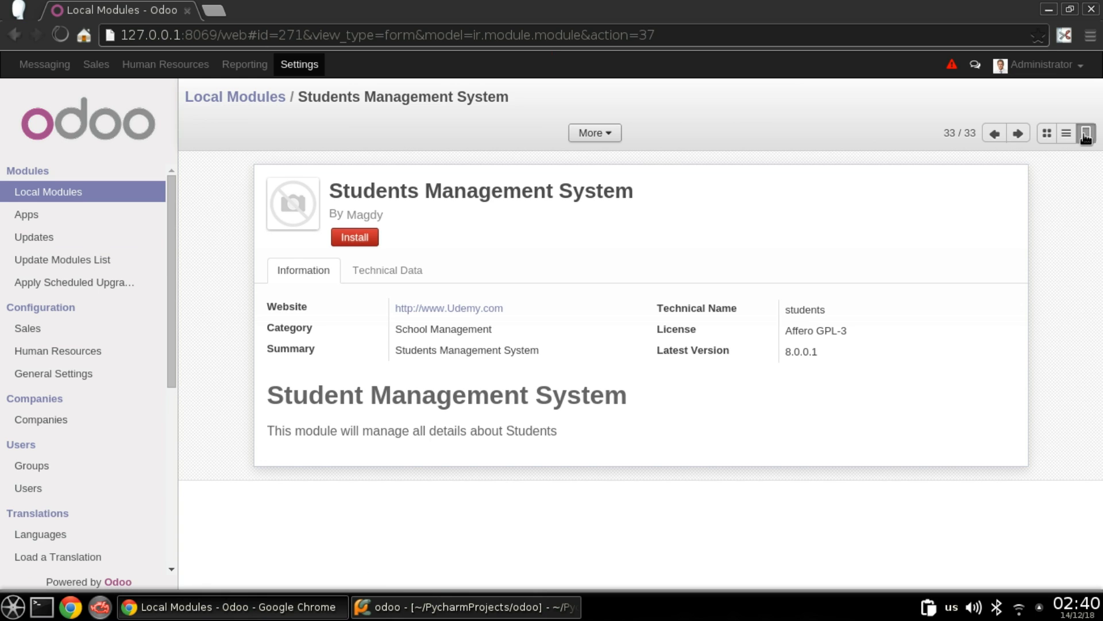
mouse_move(375, 218)
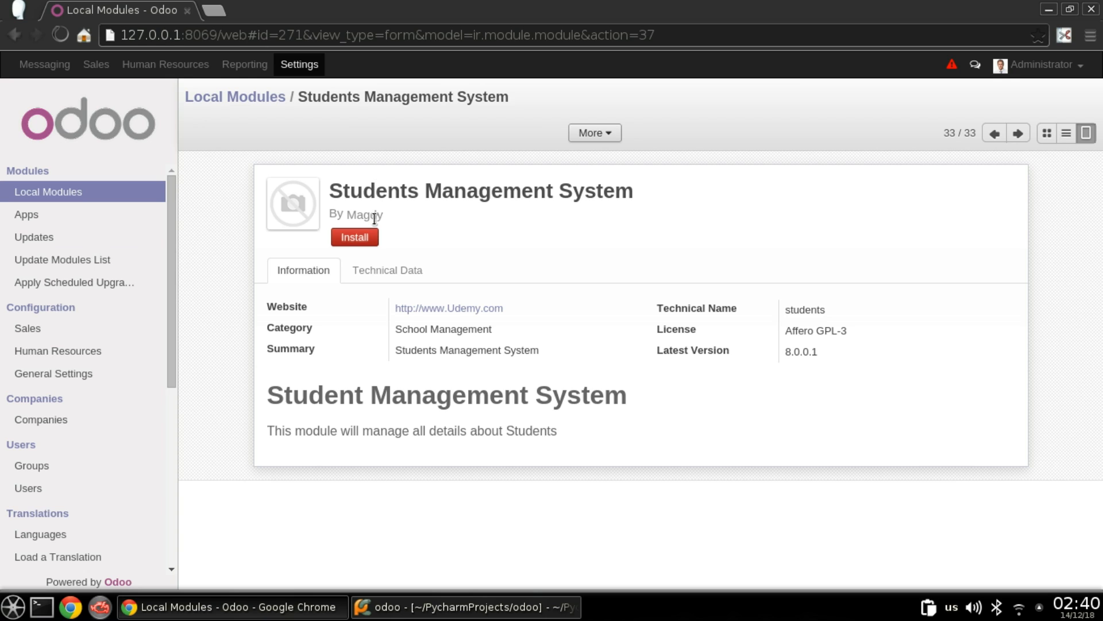
double_click(360, 215)
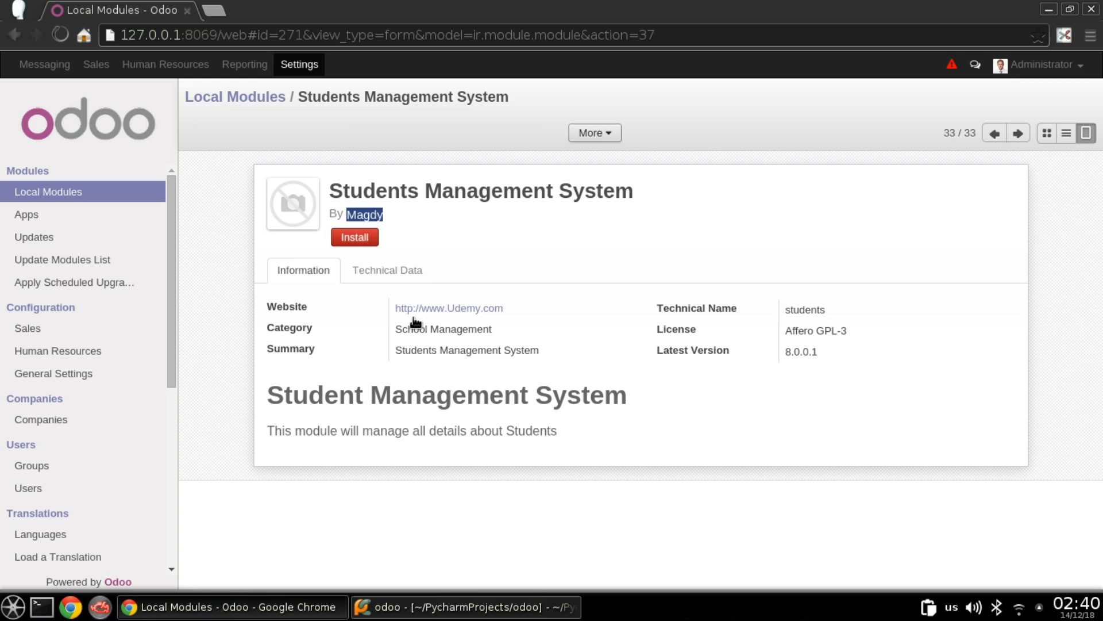
mouse_move(448, 308)
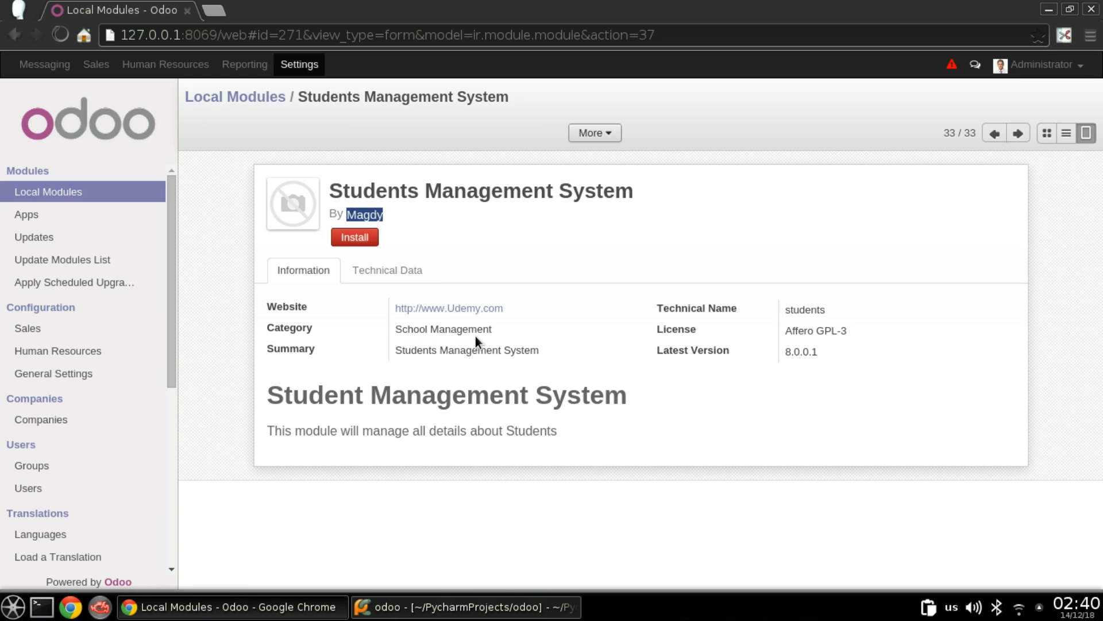
mouse_move(450, 365)
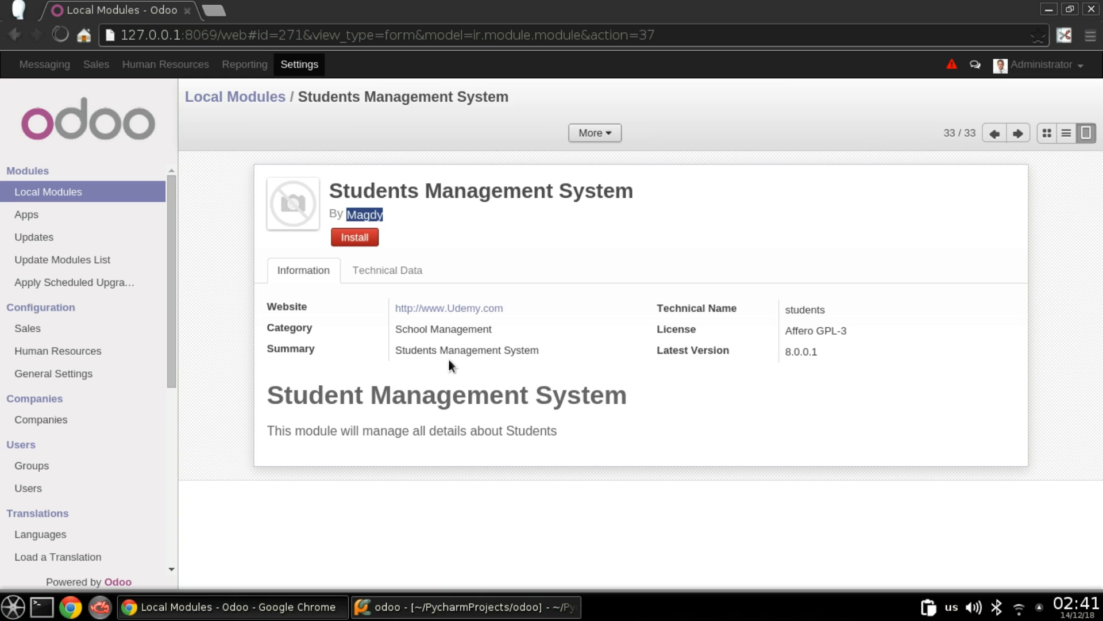
mouse_move(274, 399)
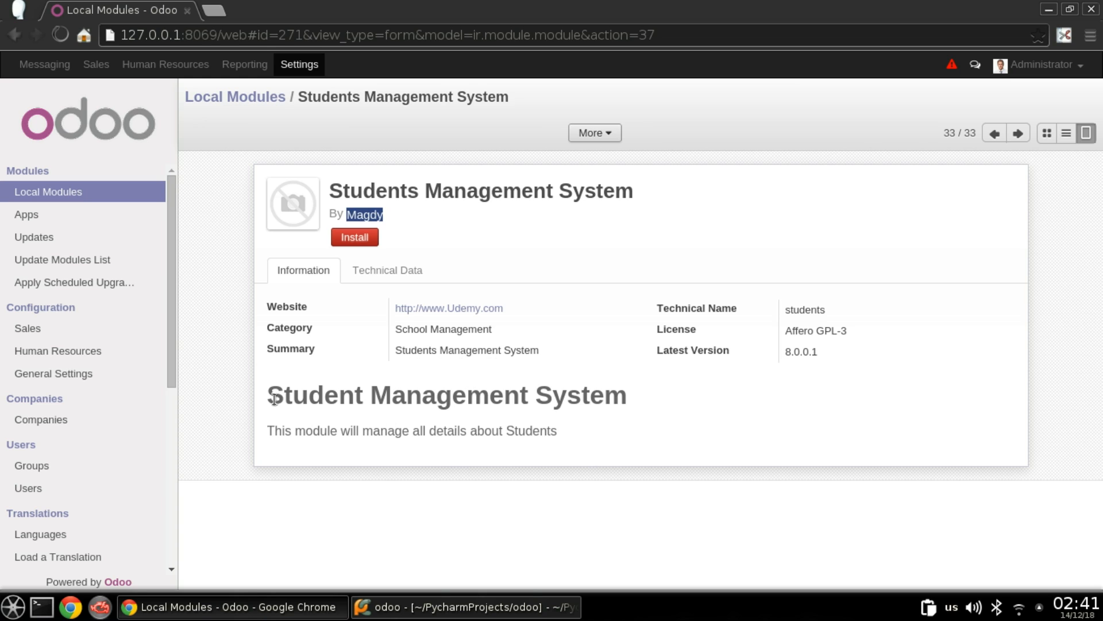
drag(268, 395, 566, 431)
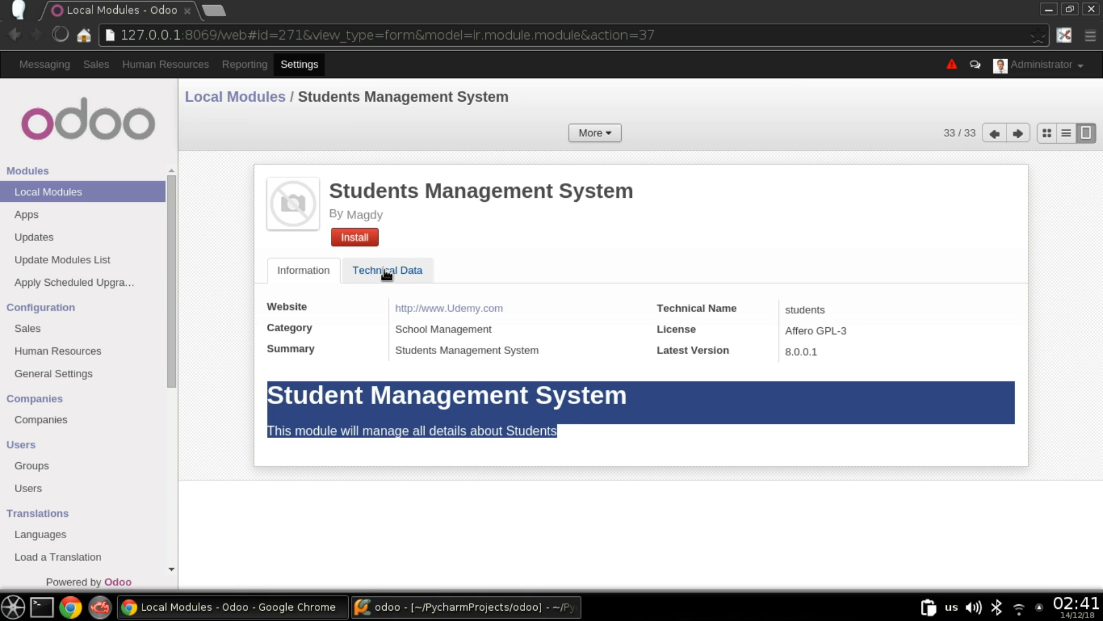
click(387, 270)
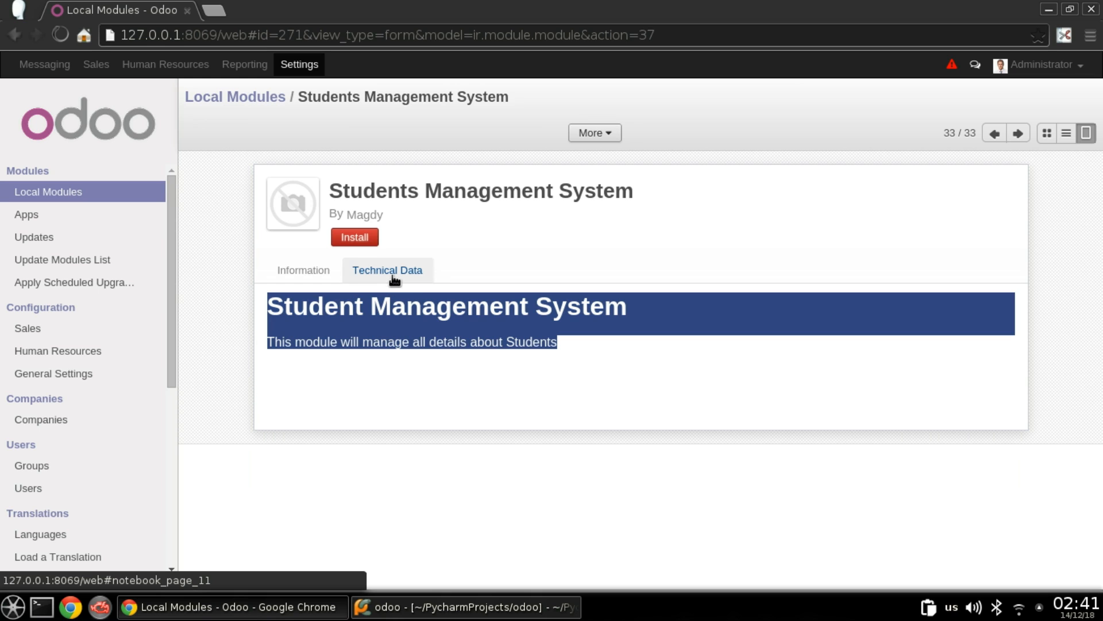
Review the Dependencies table listing base, then return to the manifest in PyCharm
click(388, 270)
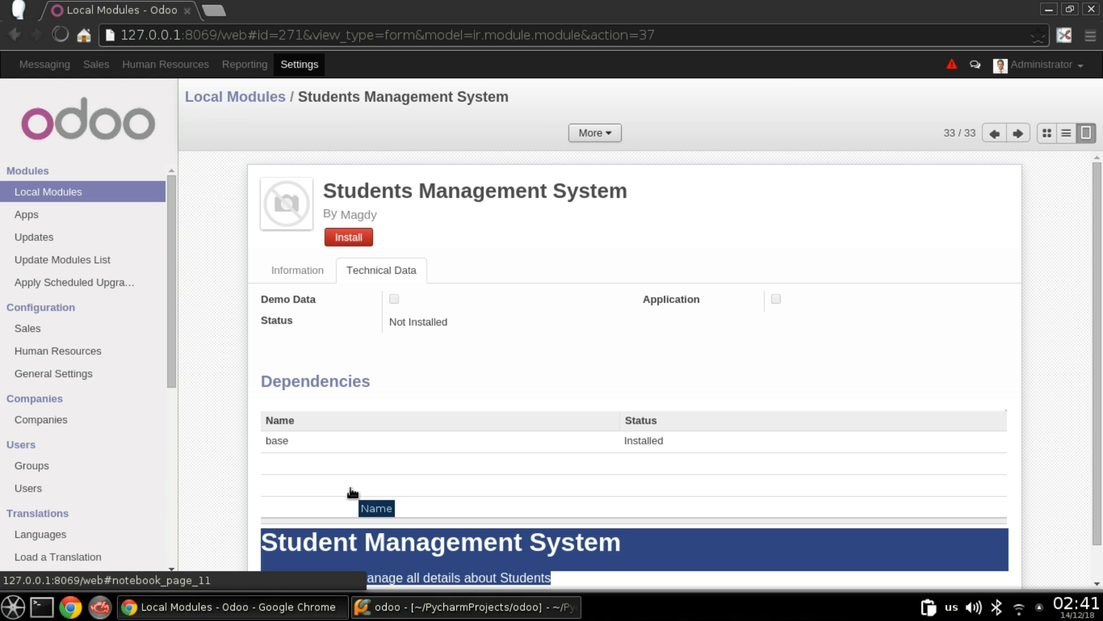
click(464, 606)
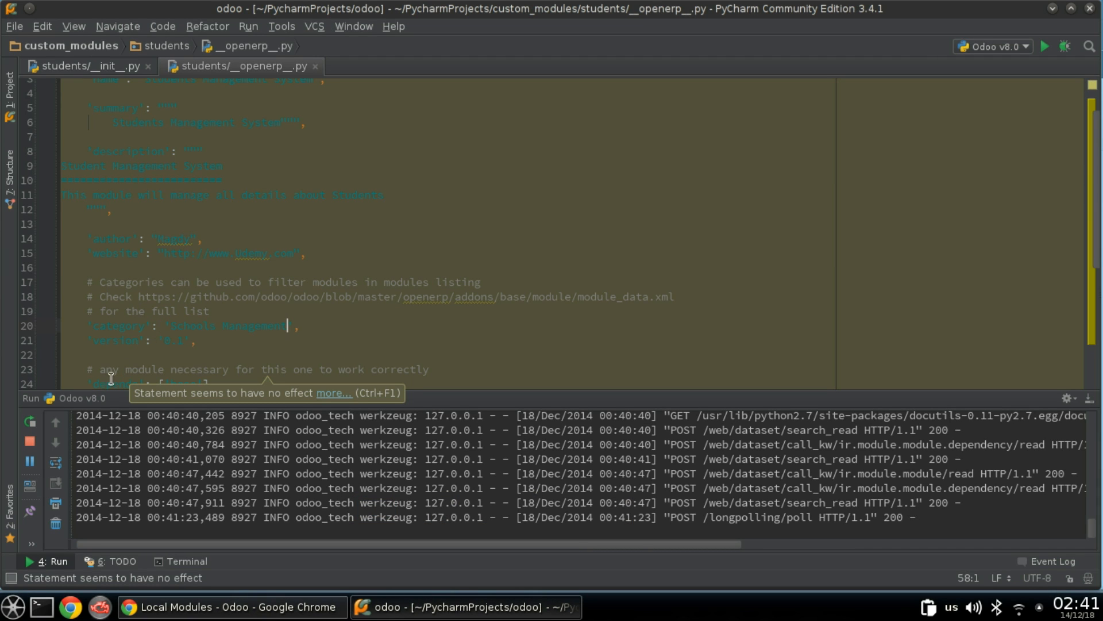